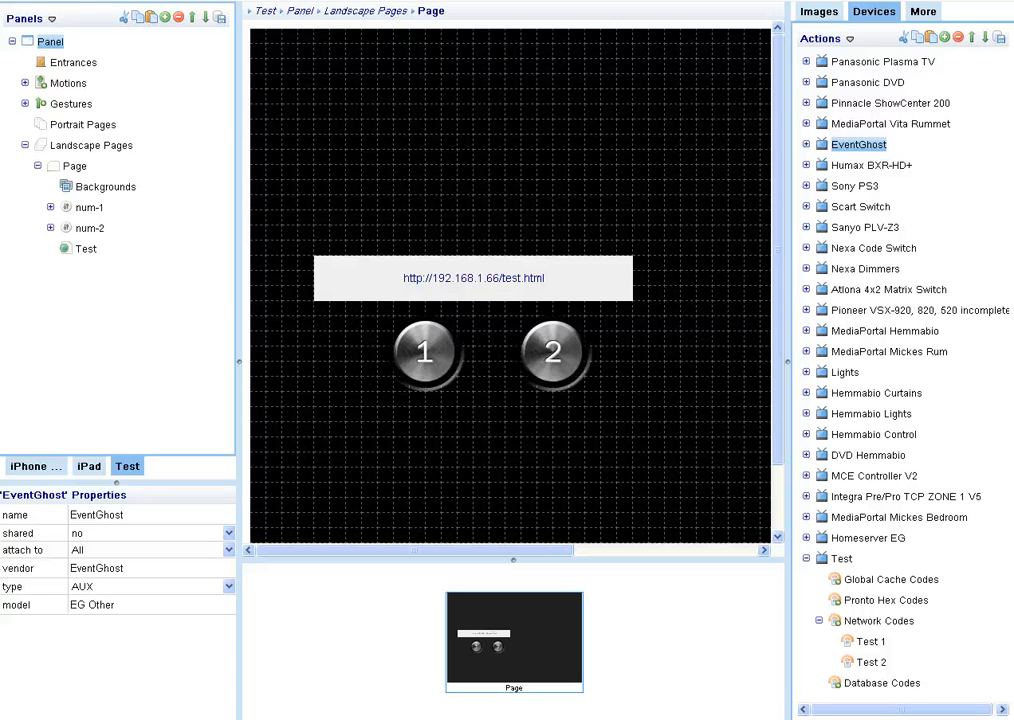
pyautogui.moveTo(158, 48)
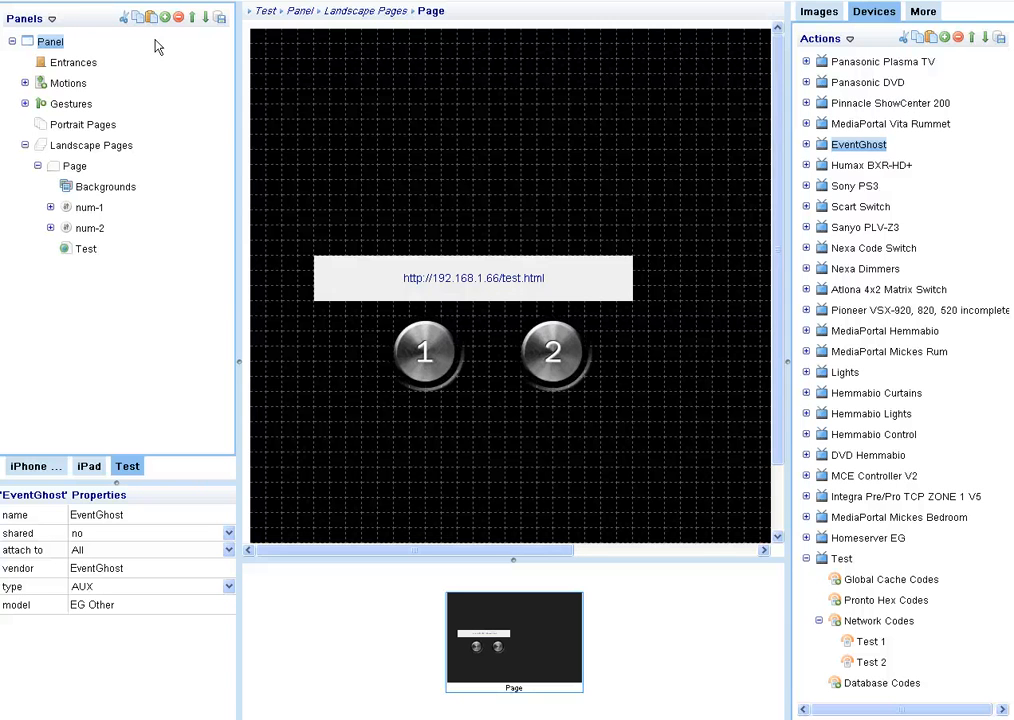
pyautogui.moveTo(580, 541)
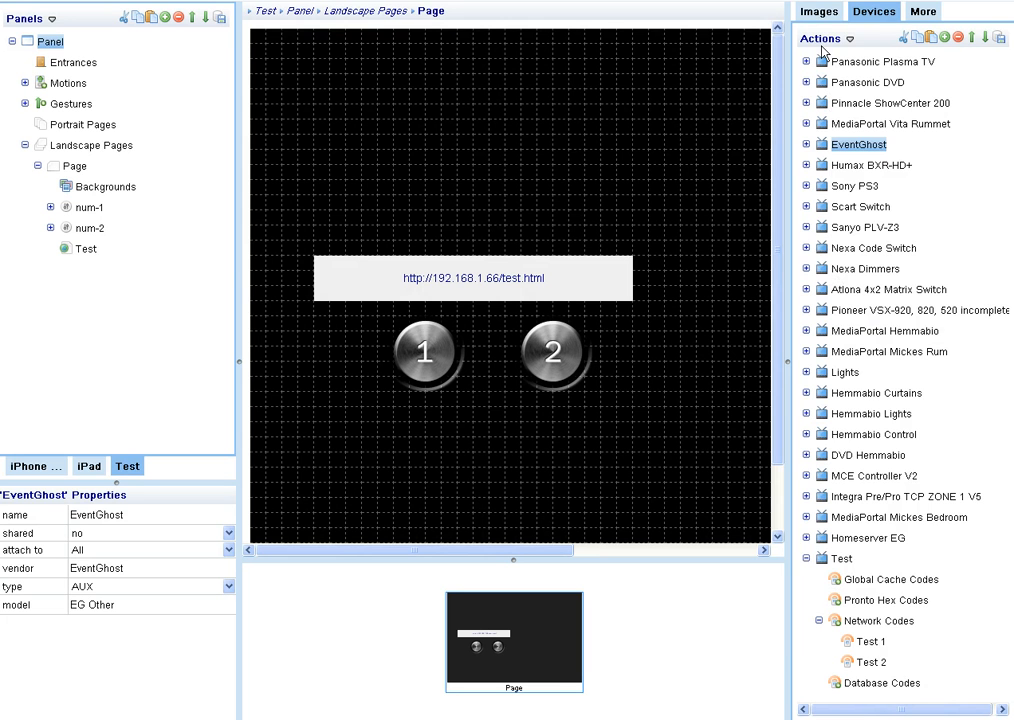
# Add green power-on and red power-off buttons from the image library below buttons 1 and 2.
pyautogui.click(812, 11)
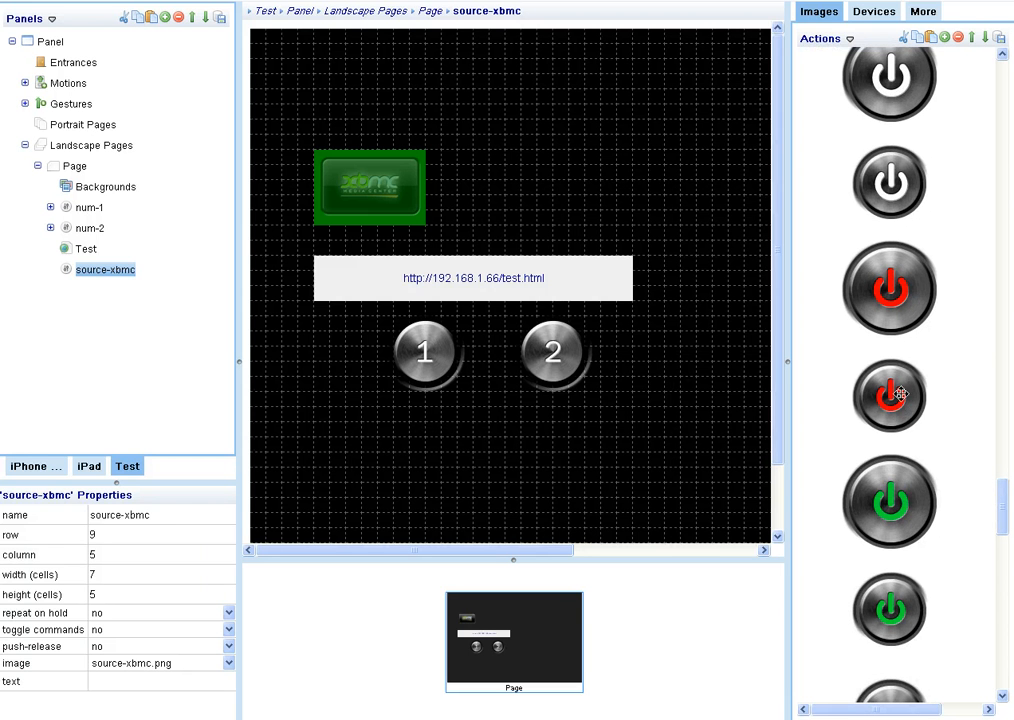
pyautogui.click(891, 502)
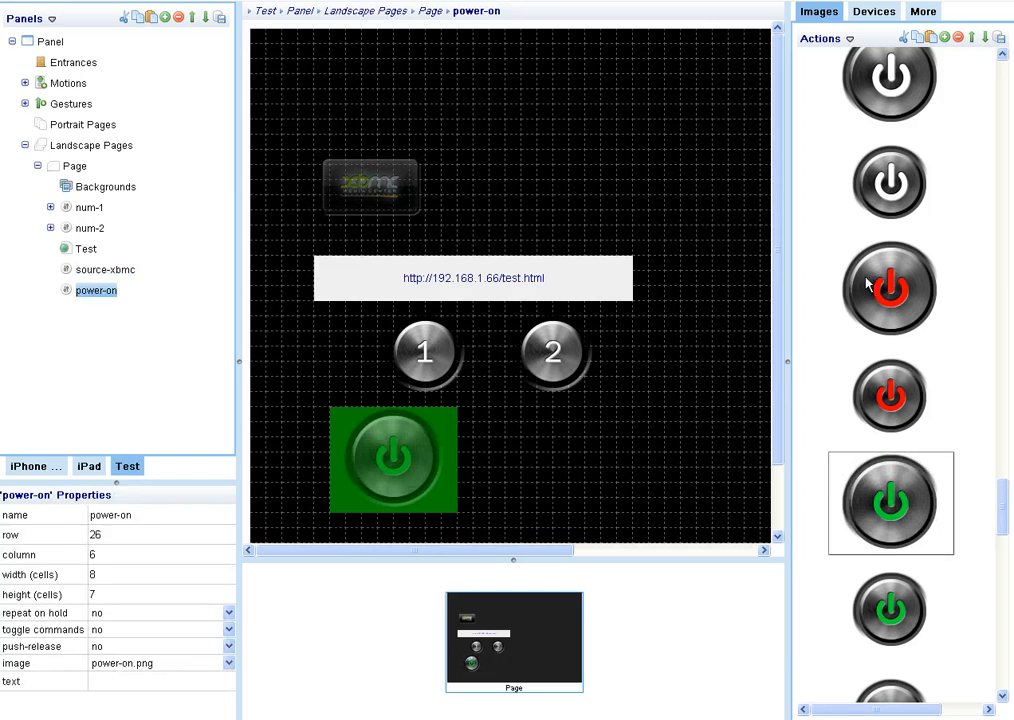
pyautogui.moveTo(888, 288); pyautogui.dragTo(527, 467)
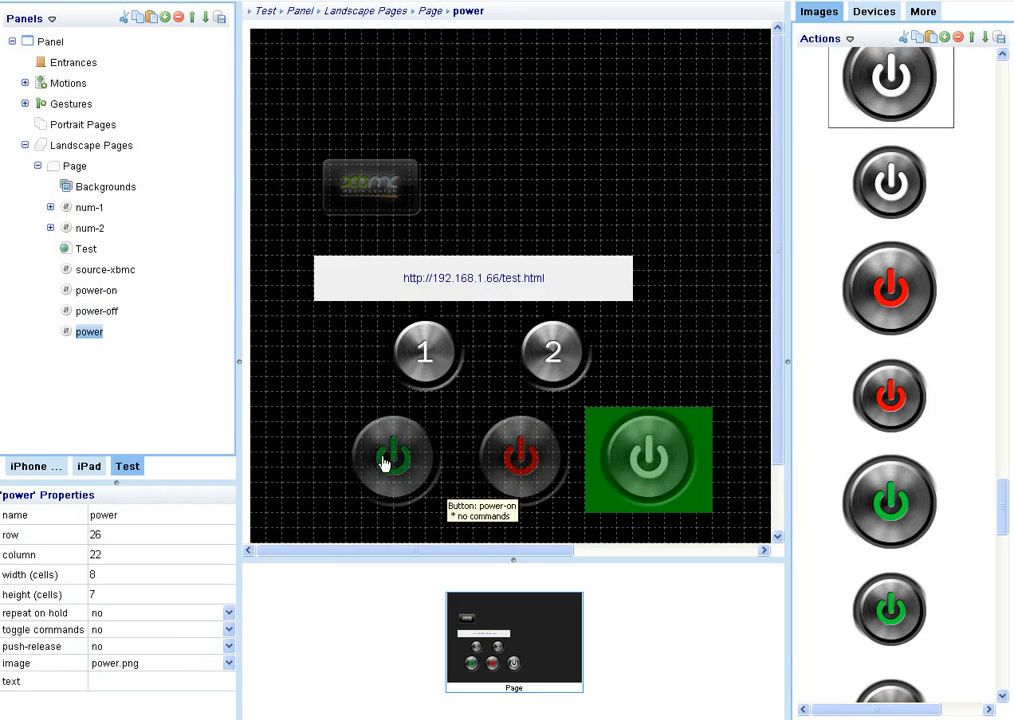
pyautogui.moveTo(824, 321)
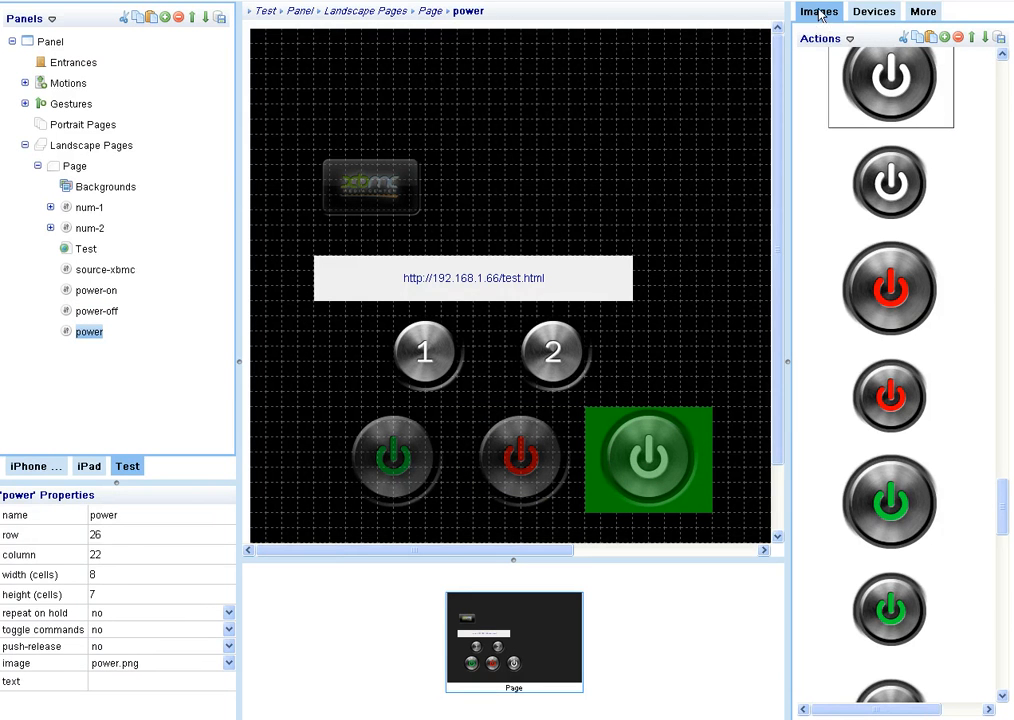
# Add a StartXBMC network code with udp data to the Test device, then begin another code.
pyautogui.click(875, 11)
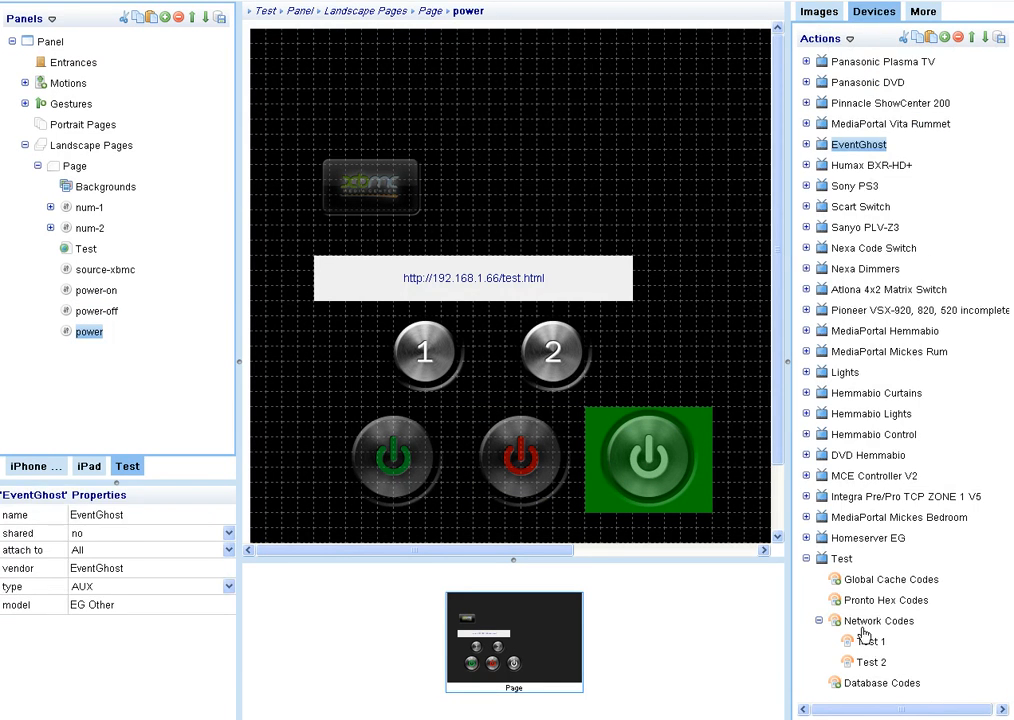
pyautogui.rightClick(875, 621)
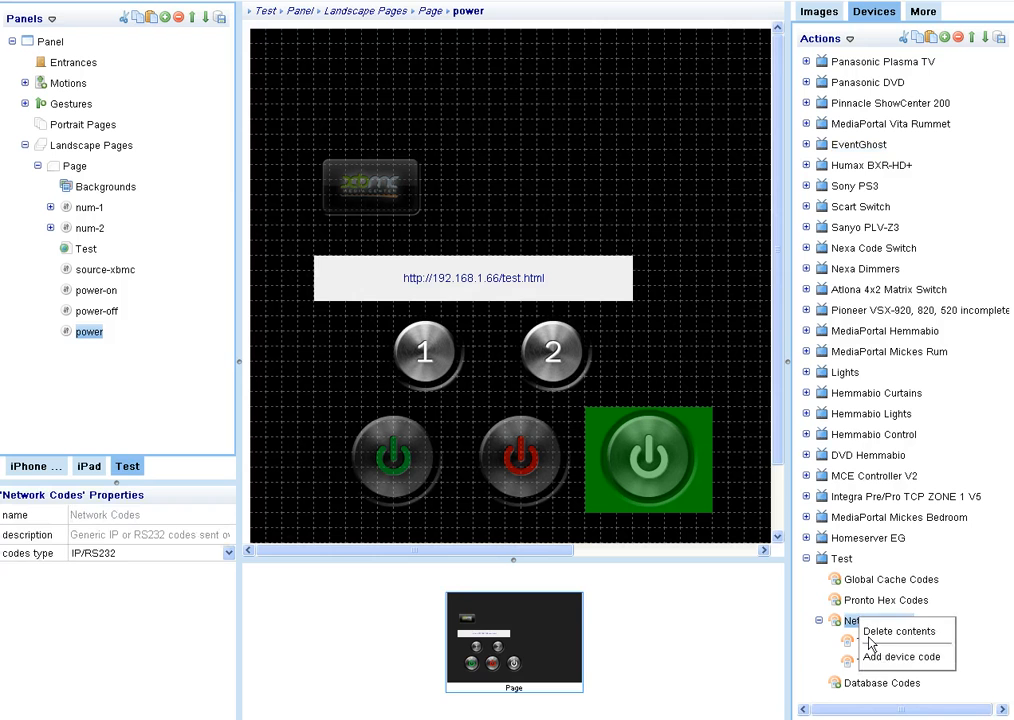
pyautogui.moveTo(901, 655)
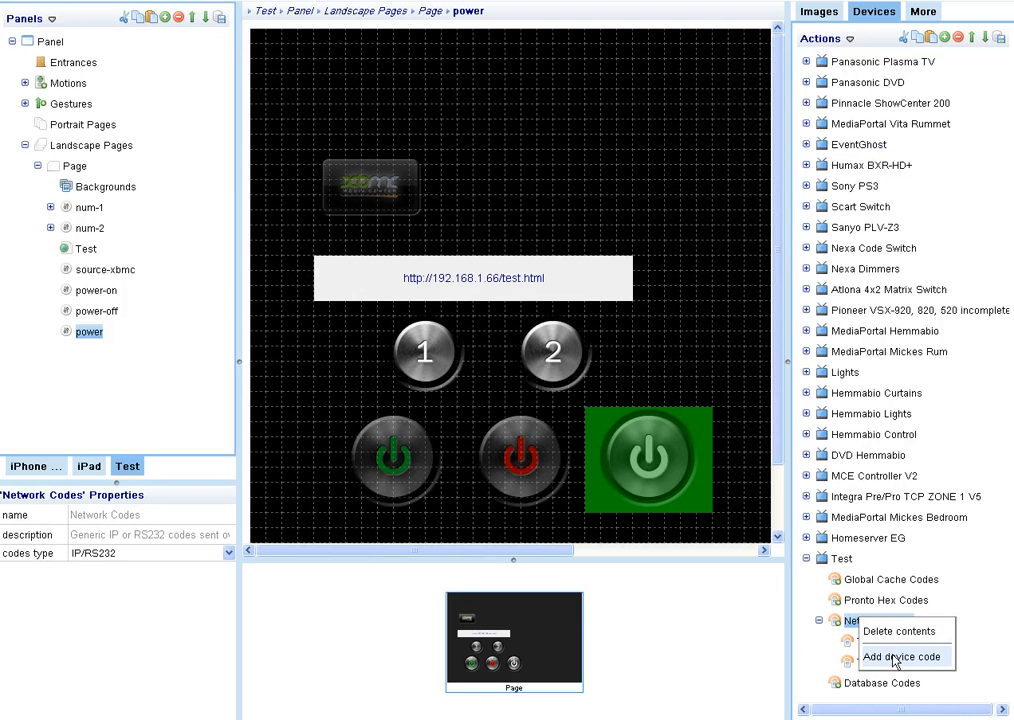
pyautogui.click(901, 654)
pyautogui.write('S')
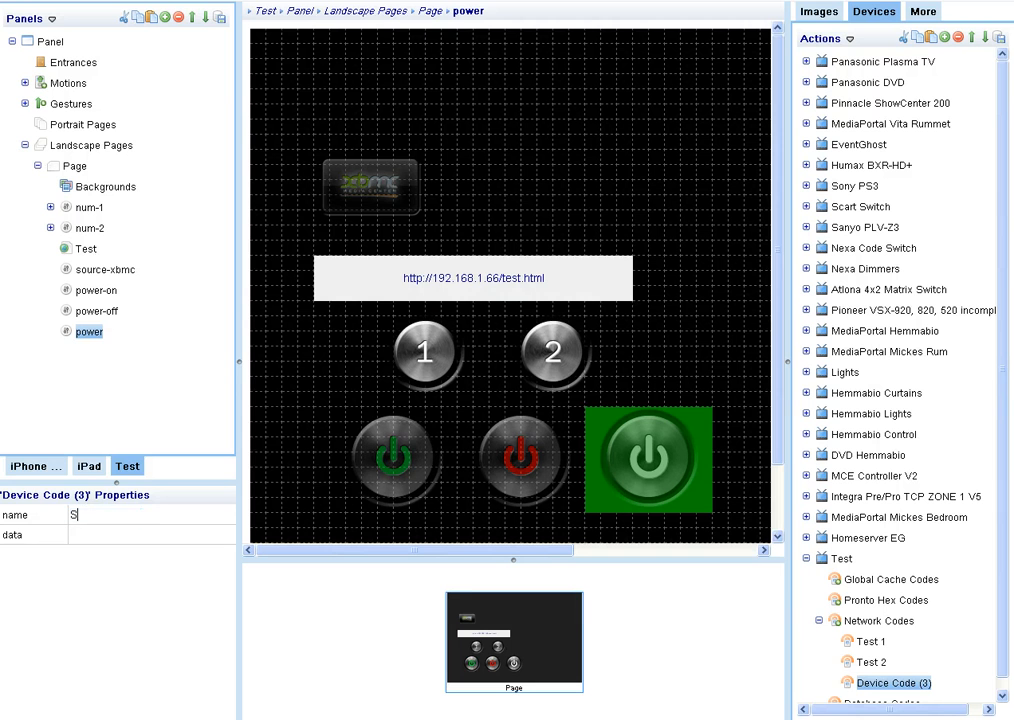
pyautogui.write('tartX')
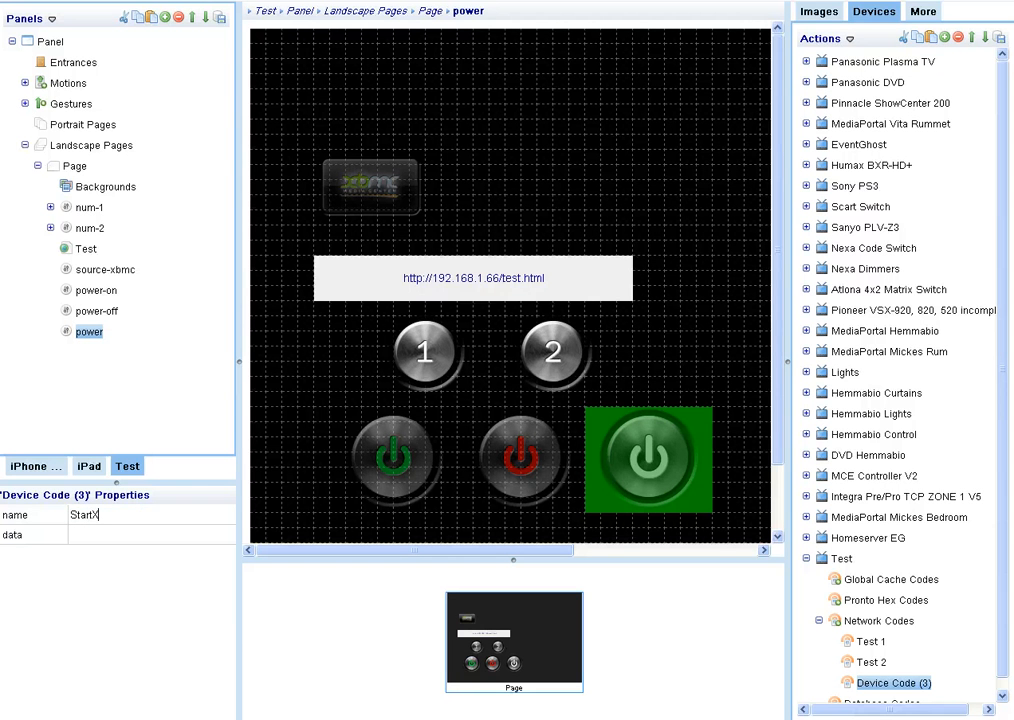
pyautogui.write('BMC')
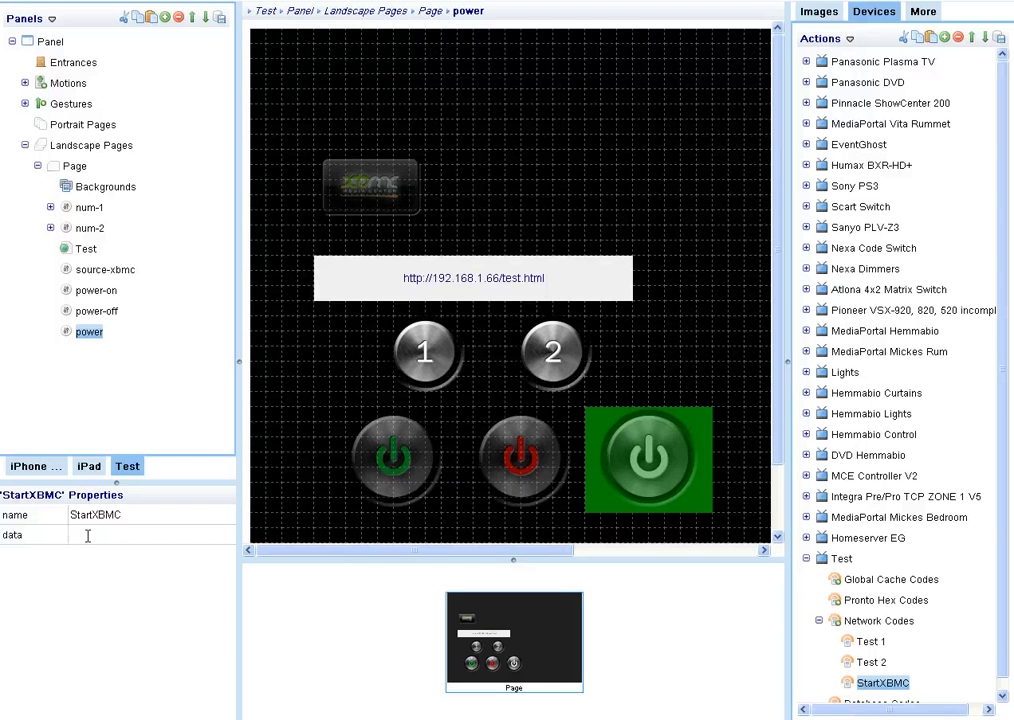
pyautogui.write('udp]')
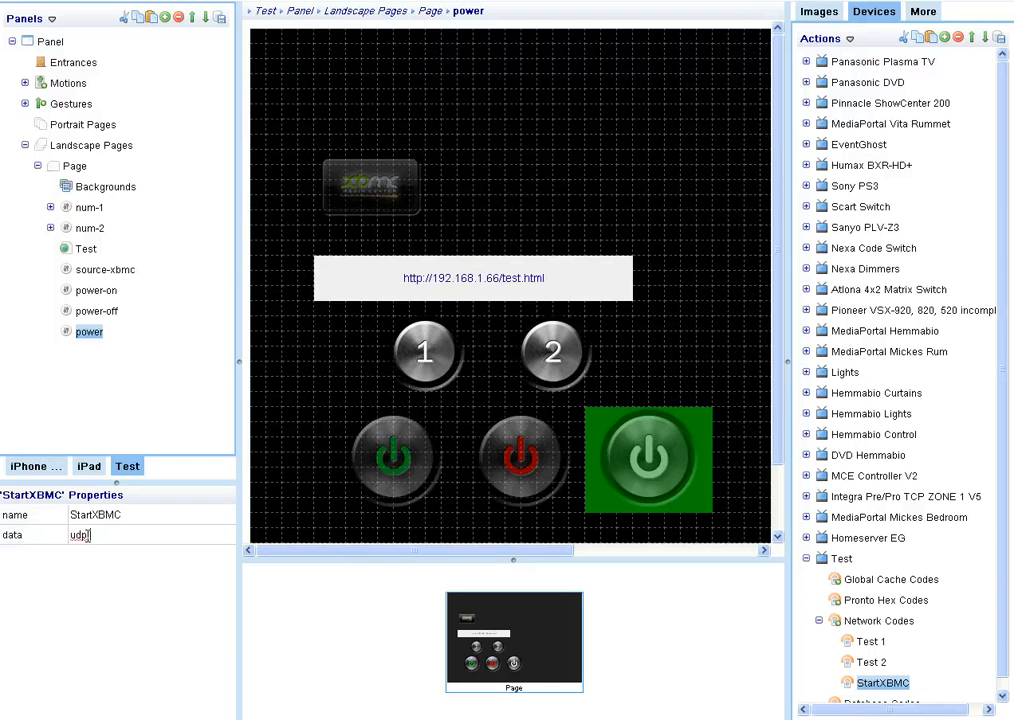
pyautogui.write('Start')
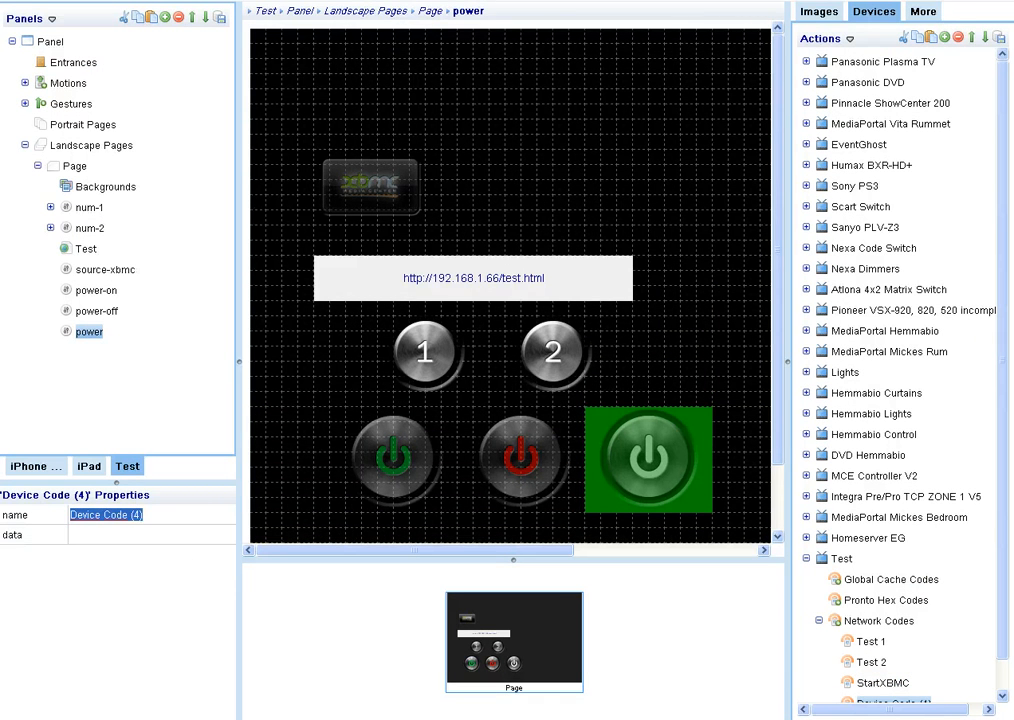
# Add Sleep and Shut Down network codes, giving Shut Down the data udp.shutdown.
pyautogui.write('St')
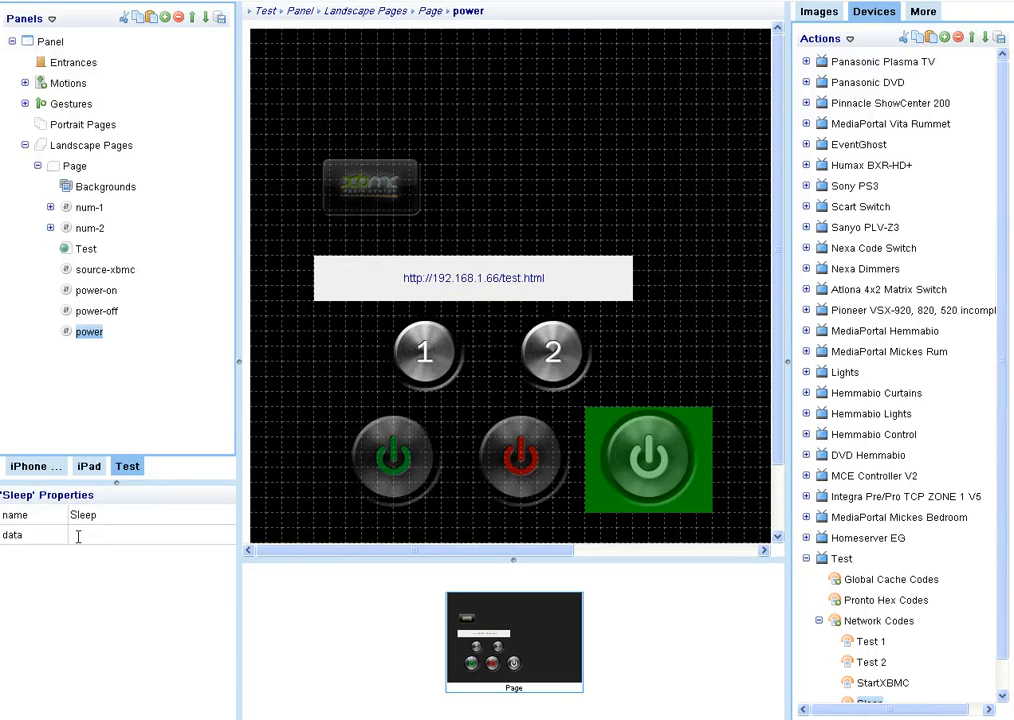
pyautogui.write('u')
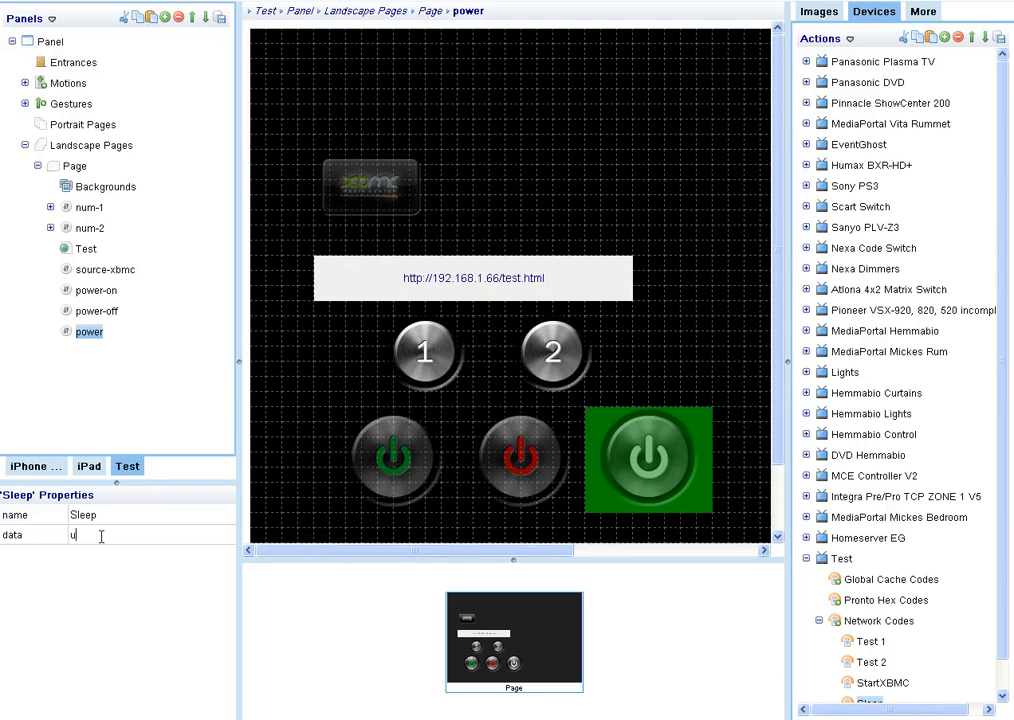
pyautogui.write('dp.')
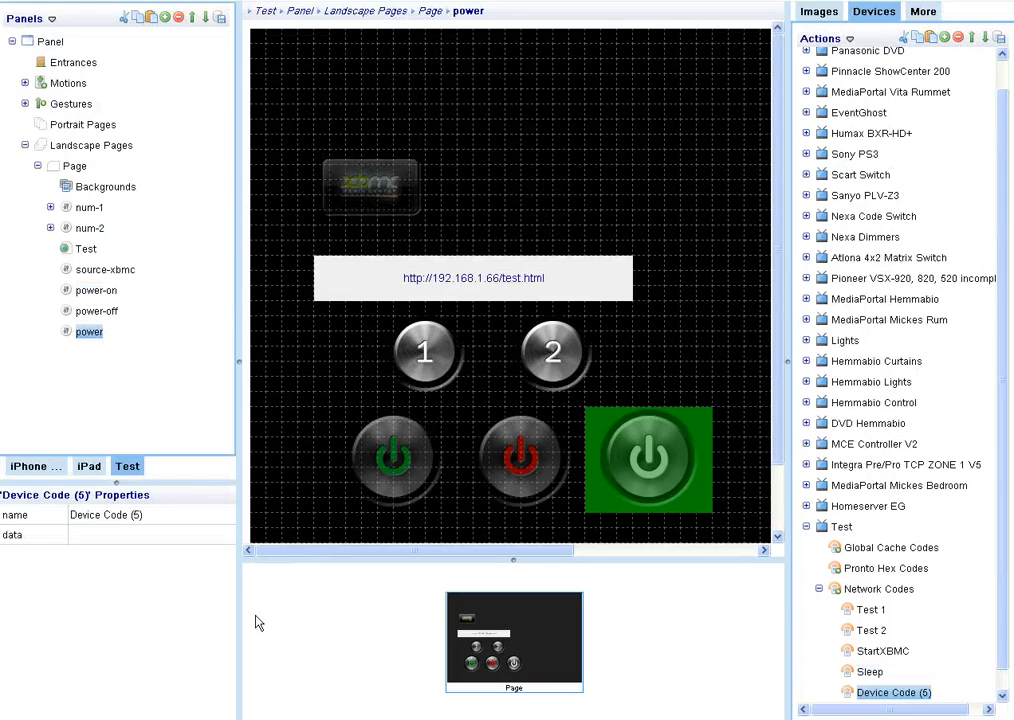
pyautogui.doubleClick(105, 515)
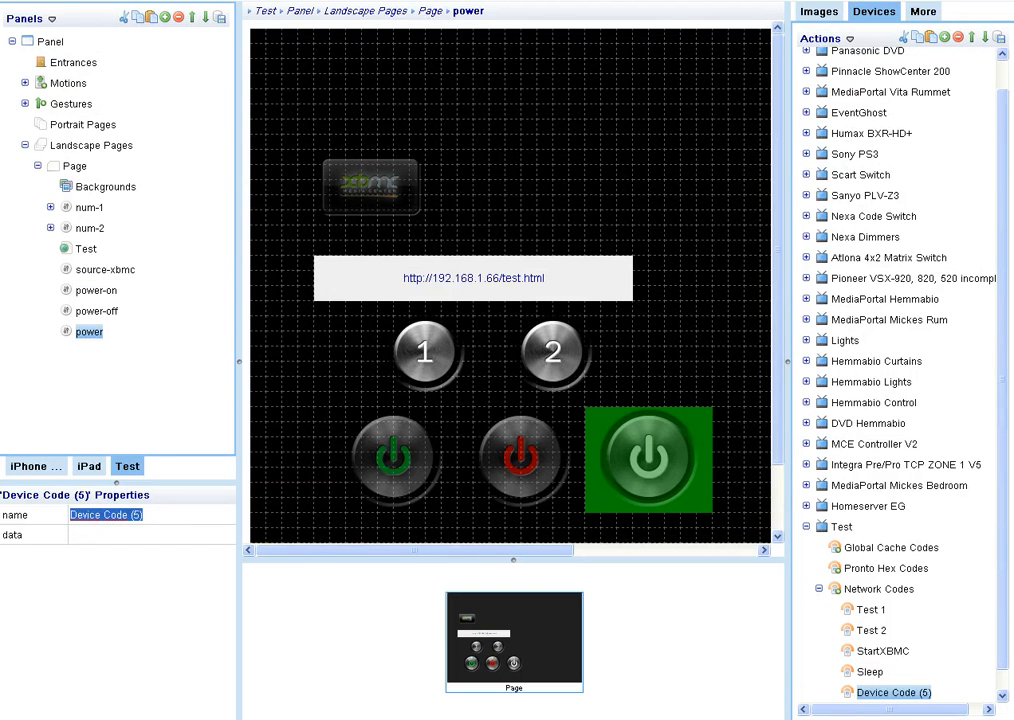
pyautogui.write('Shut Down')
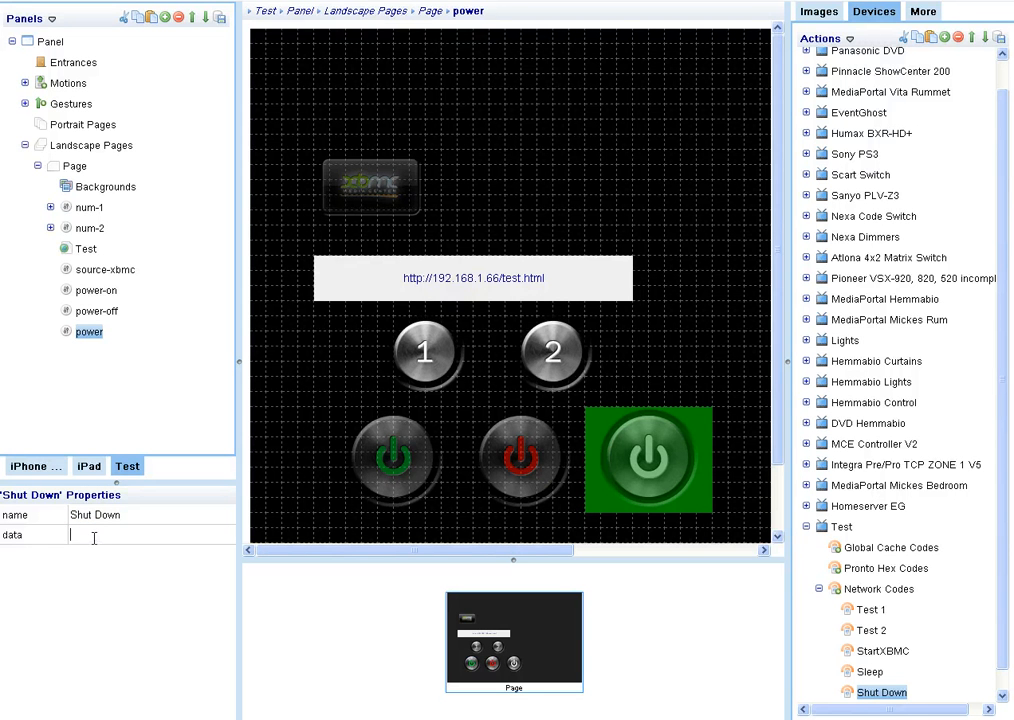
pyautogui.write('udp shutdo')
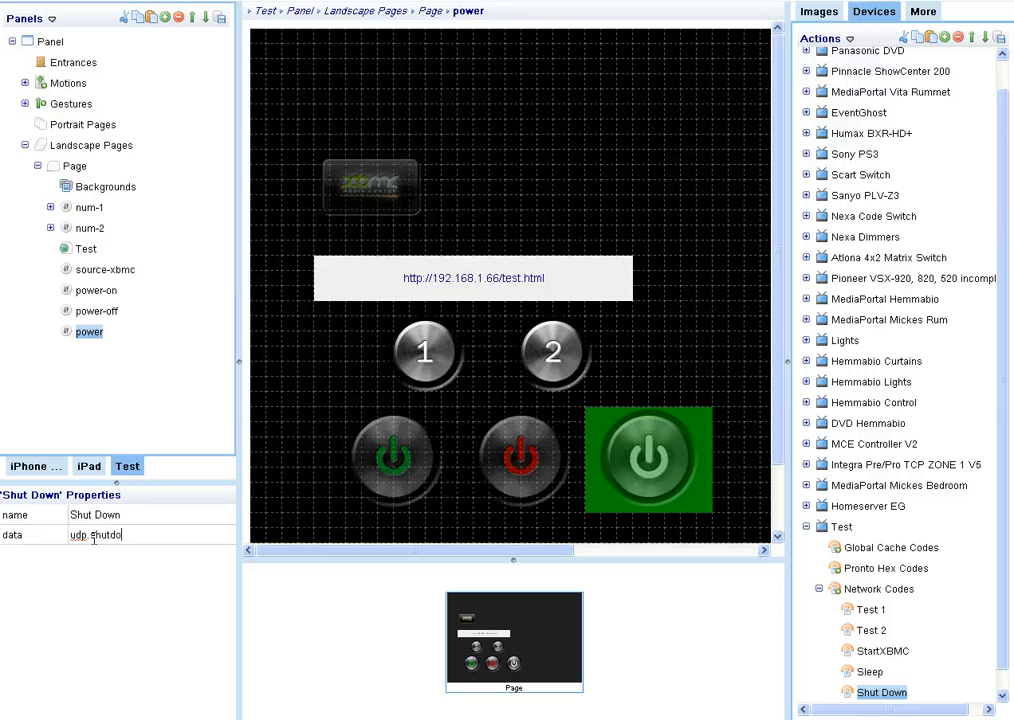
pyautogui.write('.shutdown')
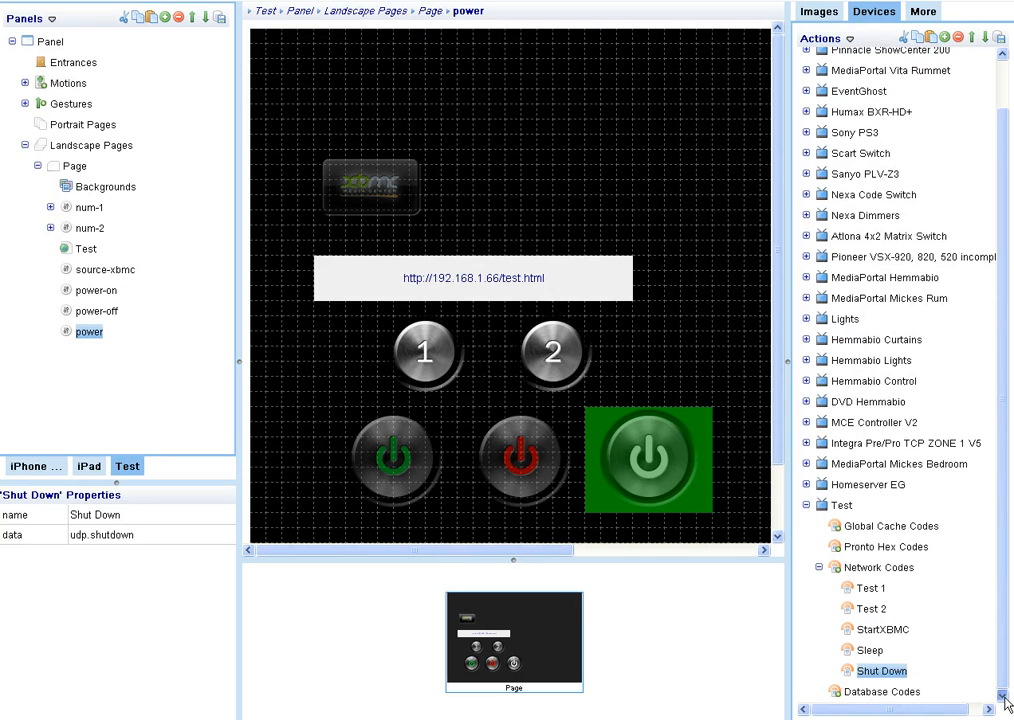
pyautogui.moveTo(745, 657)
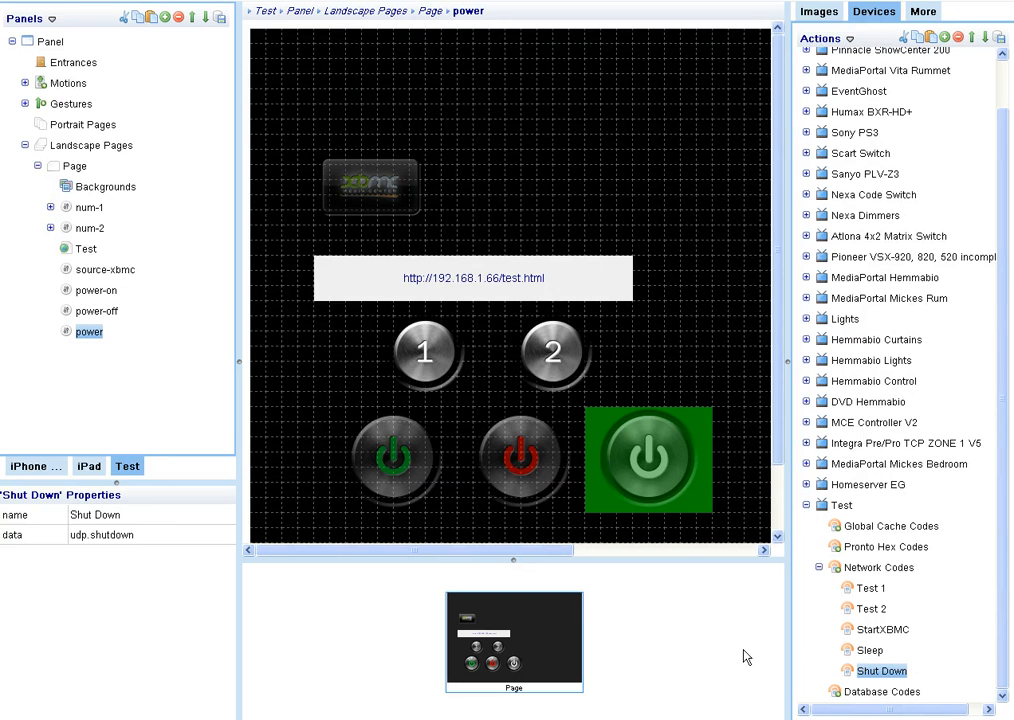
pyautogui.moveTo(882, 670)
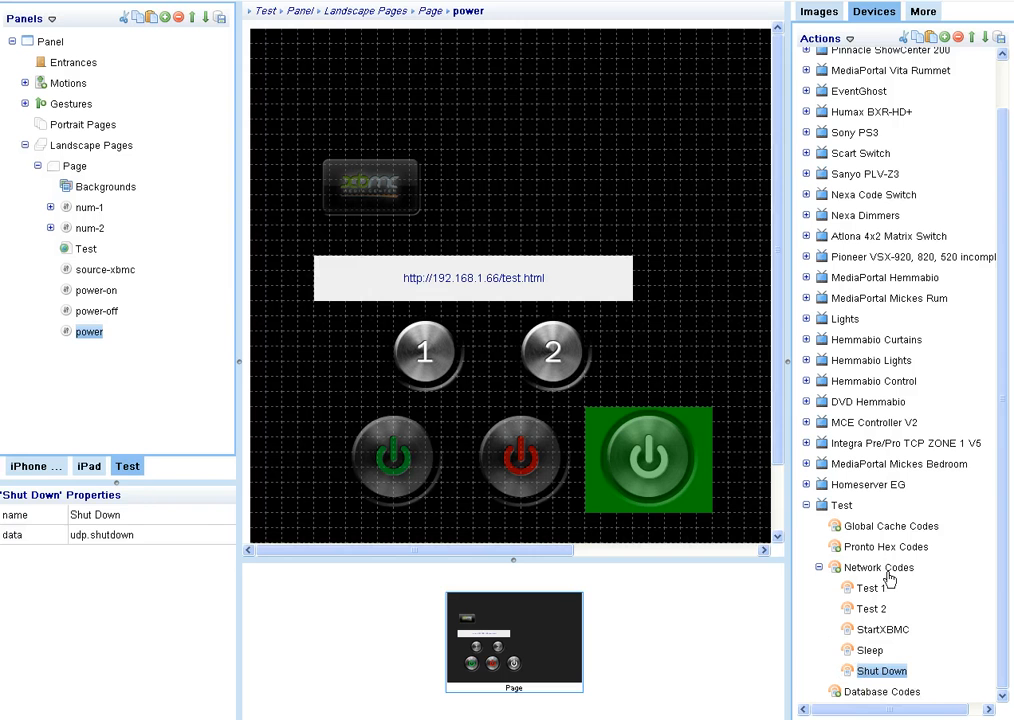
# Add a 'Wake up' network code with data udp.wakeup under the Test device.
pyautogui.rightClick(881, 568)
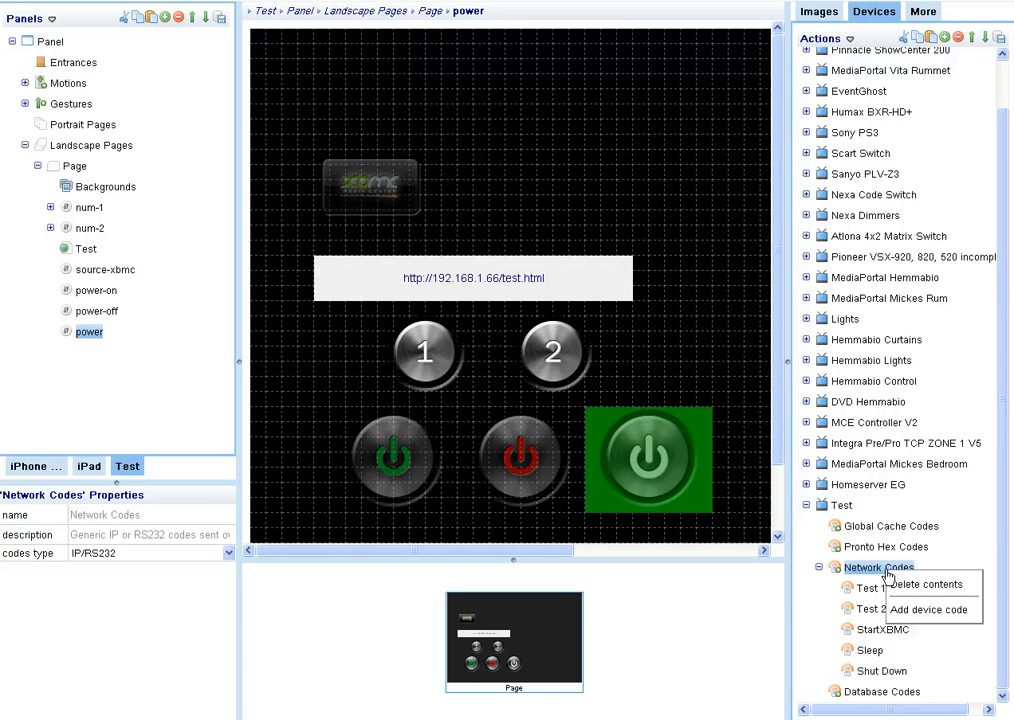
pyautogui.moveTo(933, 611)
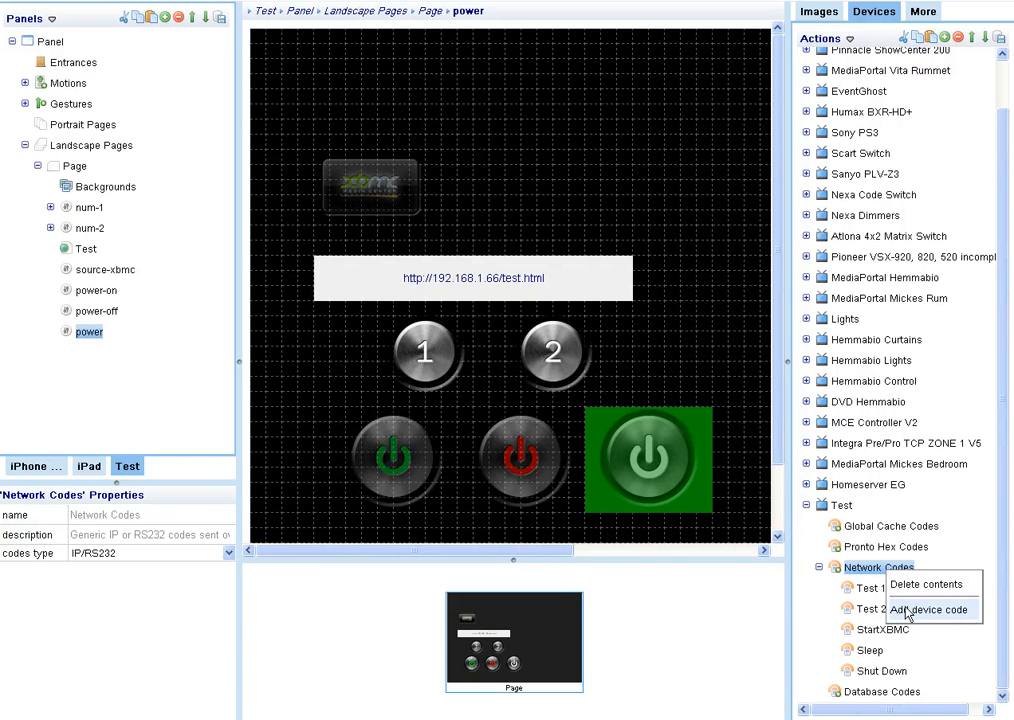
pyautogui.click(927, 611)
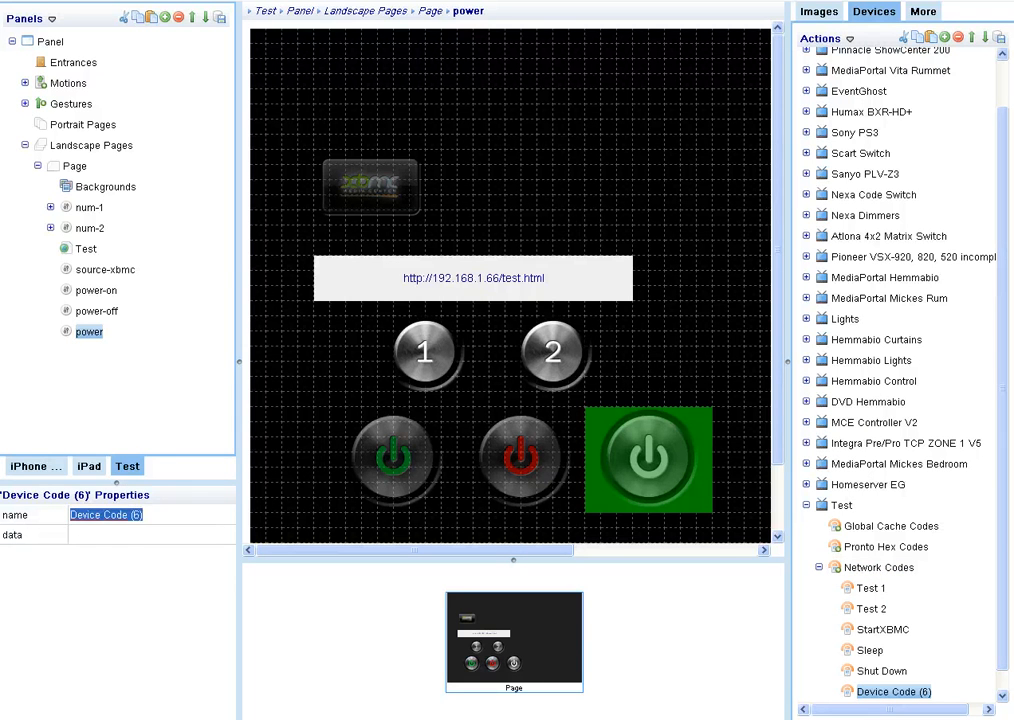
pyautogui.write('Wake')
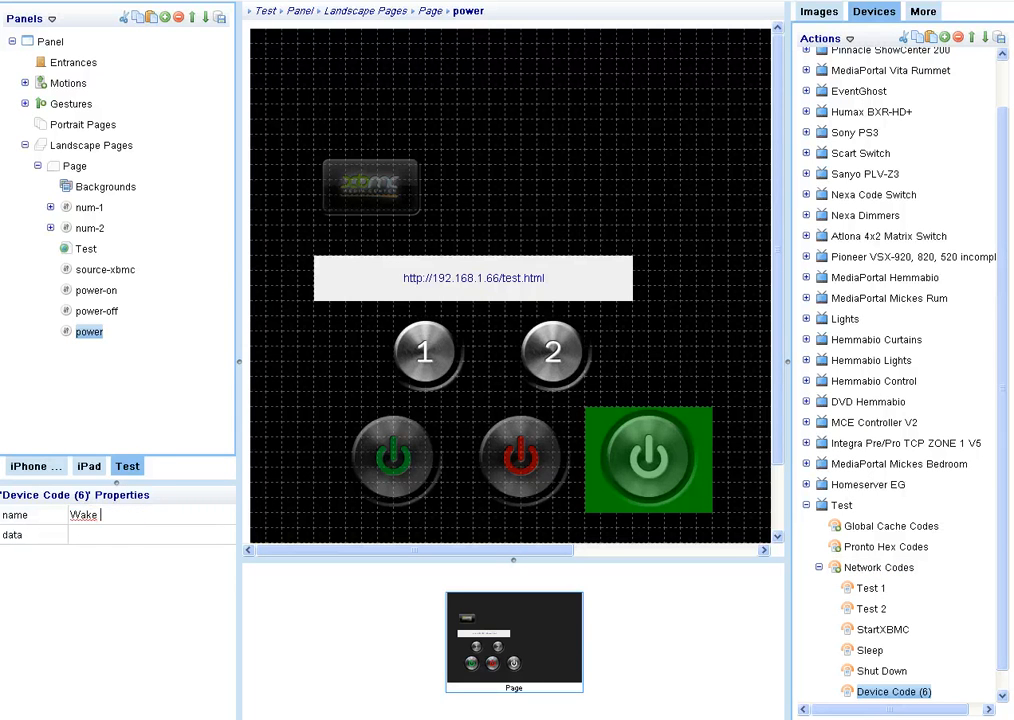
pyautogui.write('up')
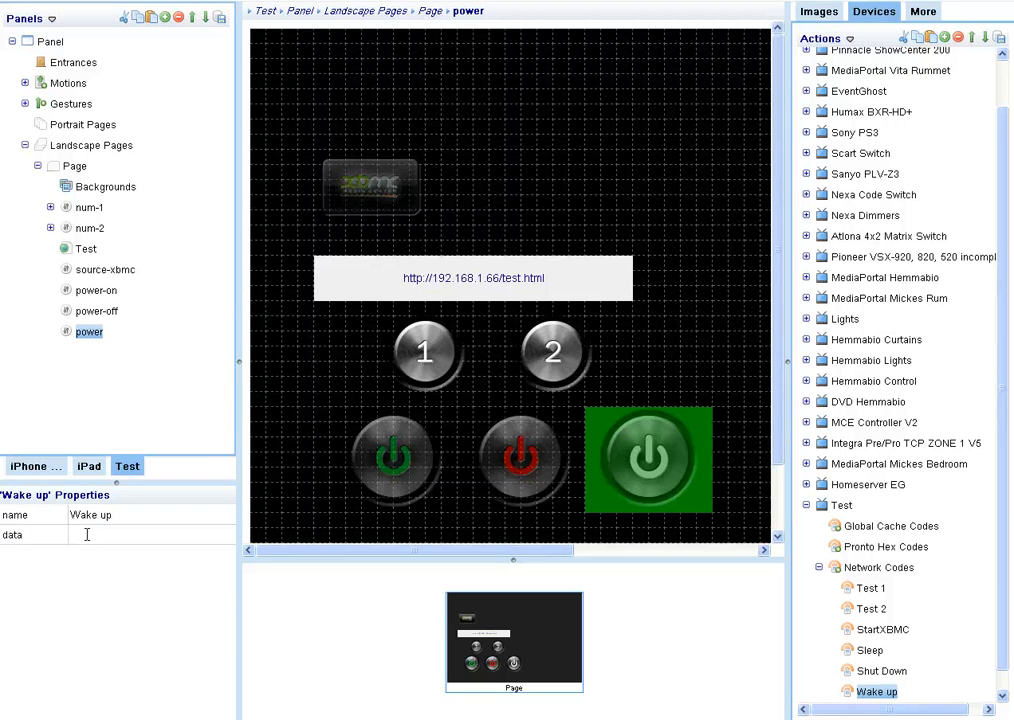
pyautogui.write('udp:wakeup')
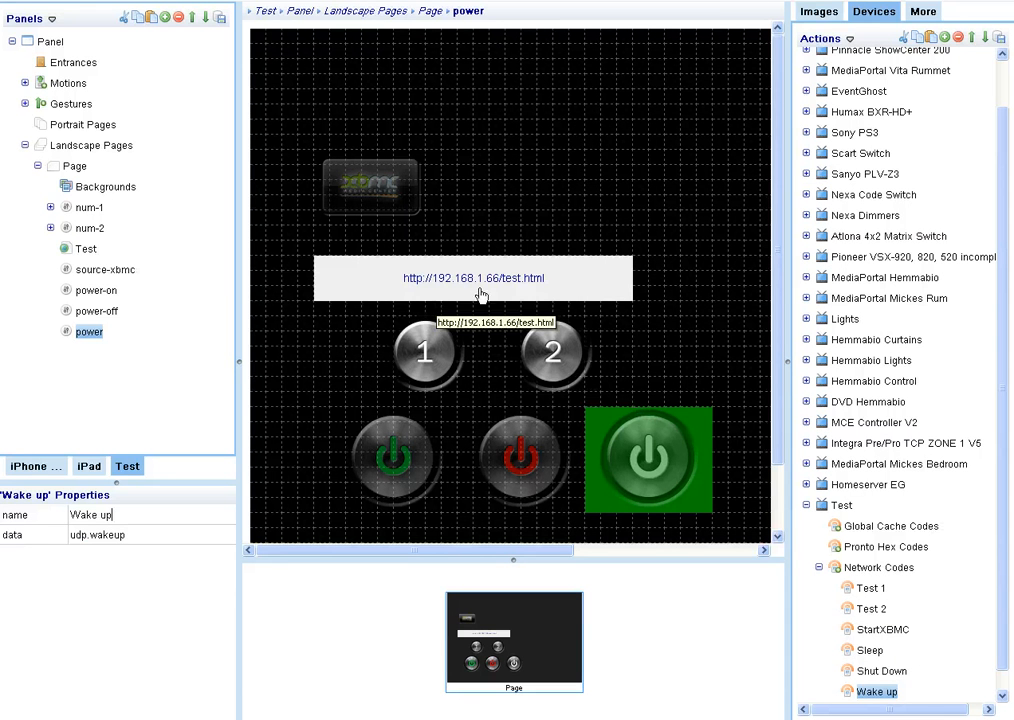
pyautogui.moveTo(539, 291)
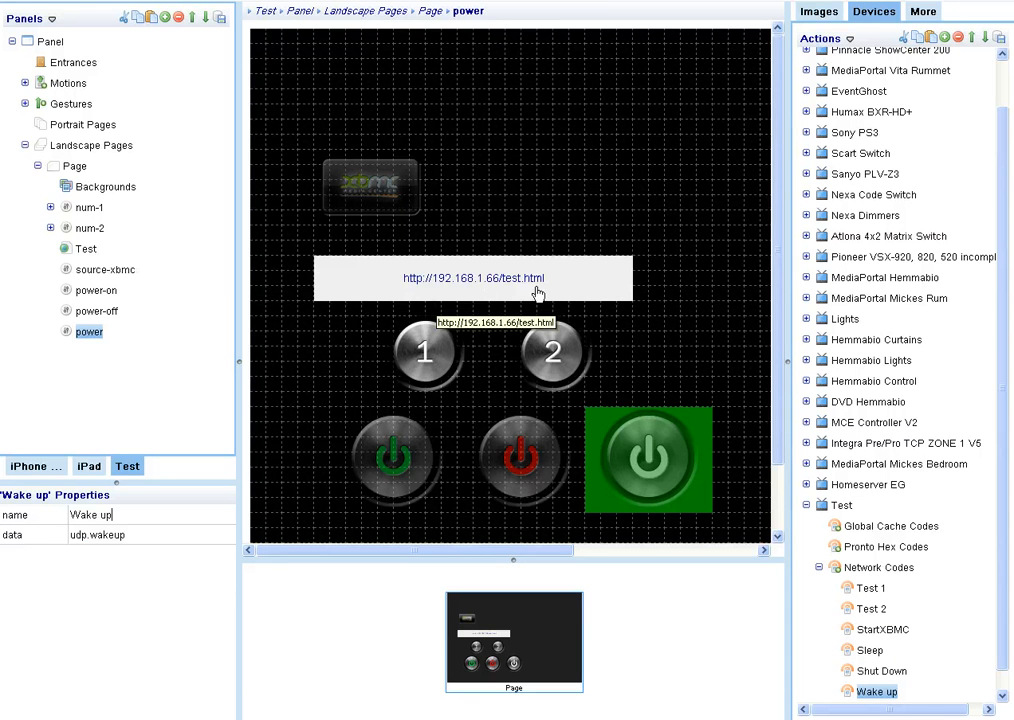
pyautogui.moveTo(425, 355)
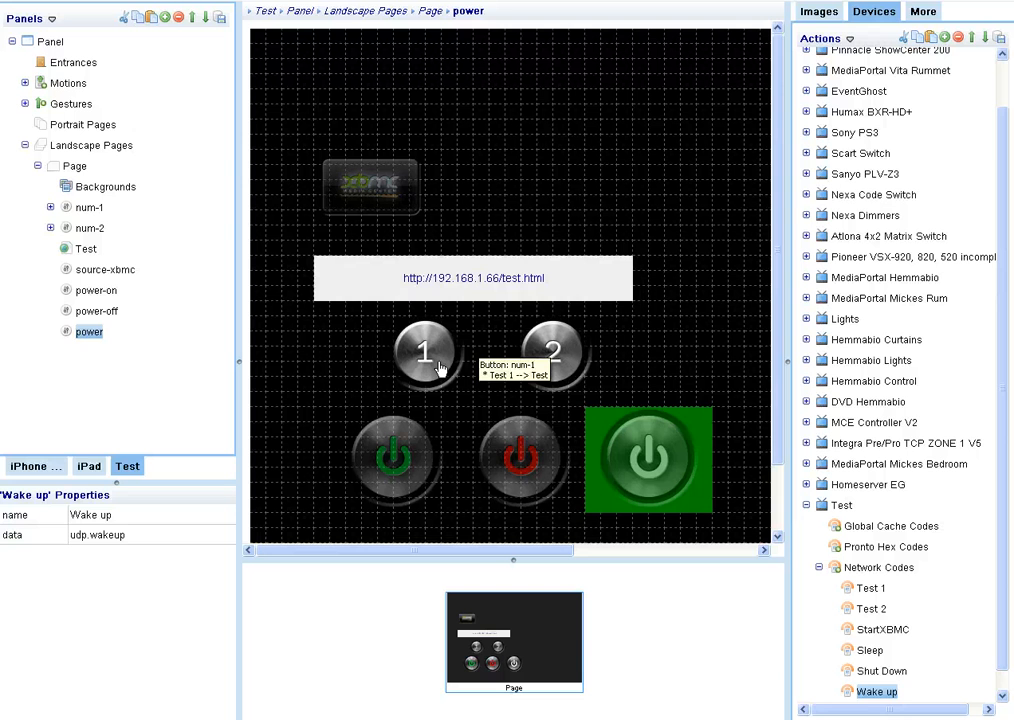
# Link StartXBMC, Sleep, Shut Down and Wake up to the XBMC, power, power-off and power-on buttons.
pyautogui.scroll(-3)
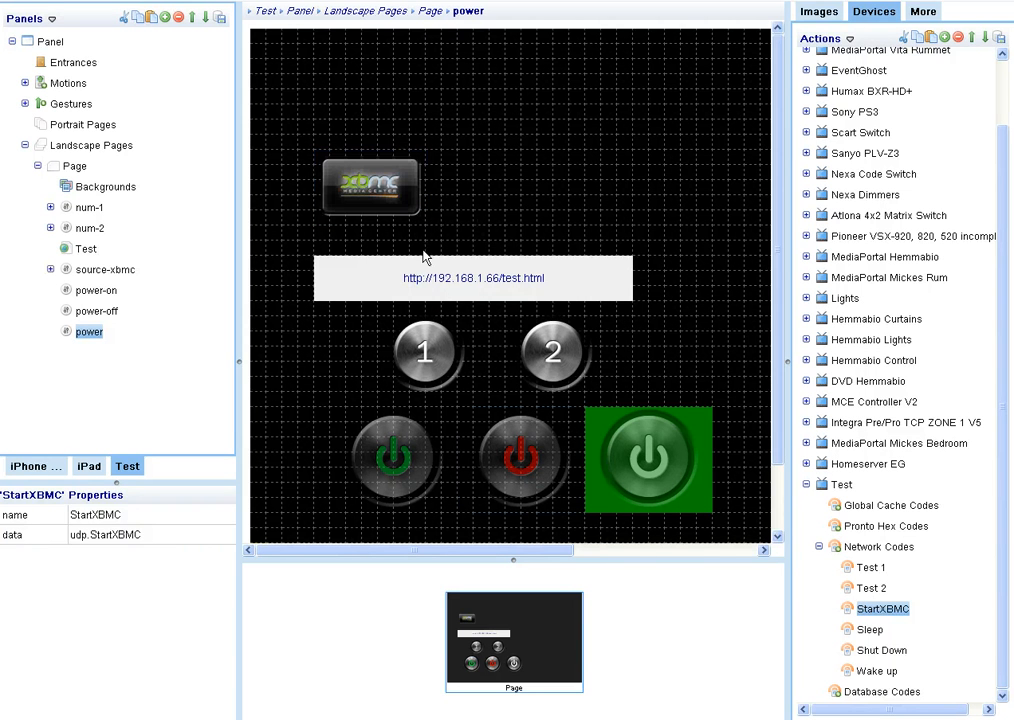
pyautogui.moveTo(865, 649)
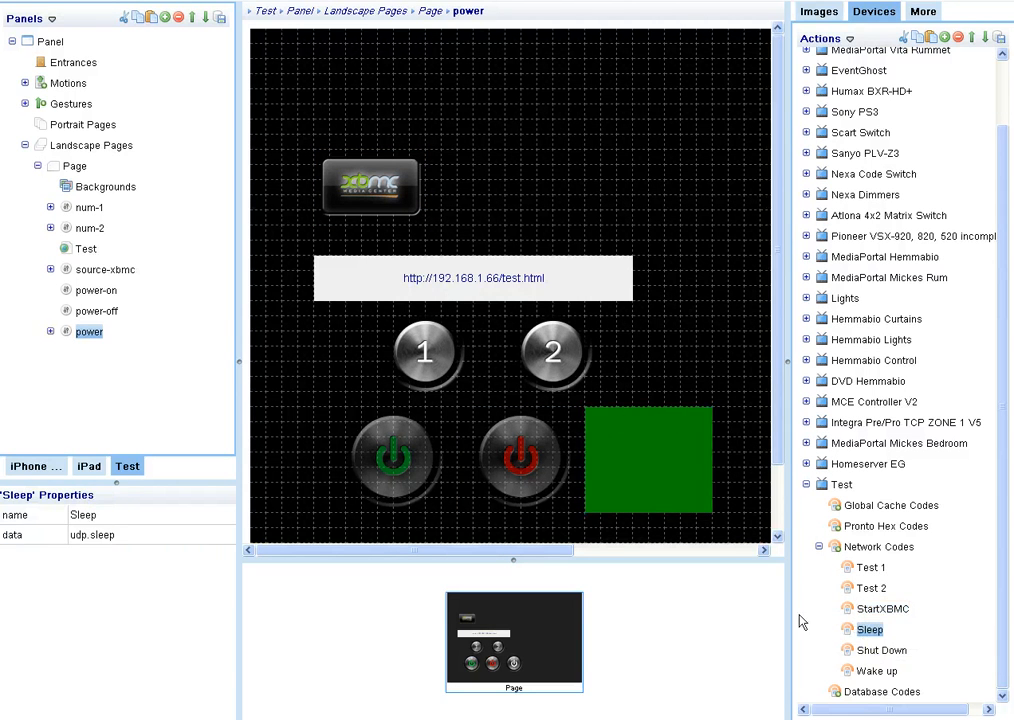
pyautogui.click(879, 650)
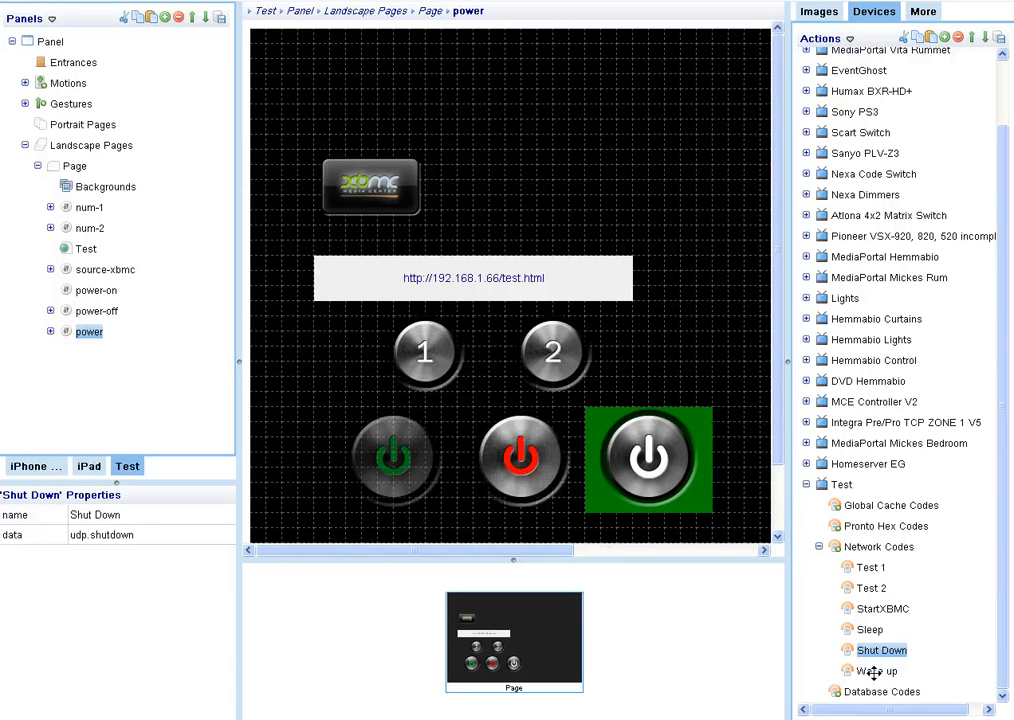
pyautogui.click(877, 672)
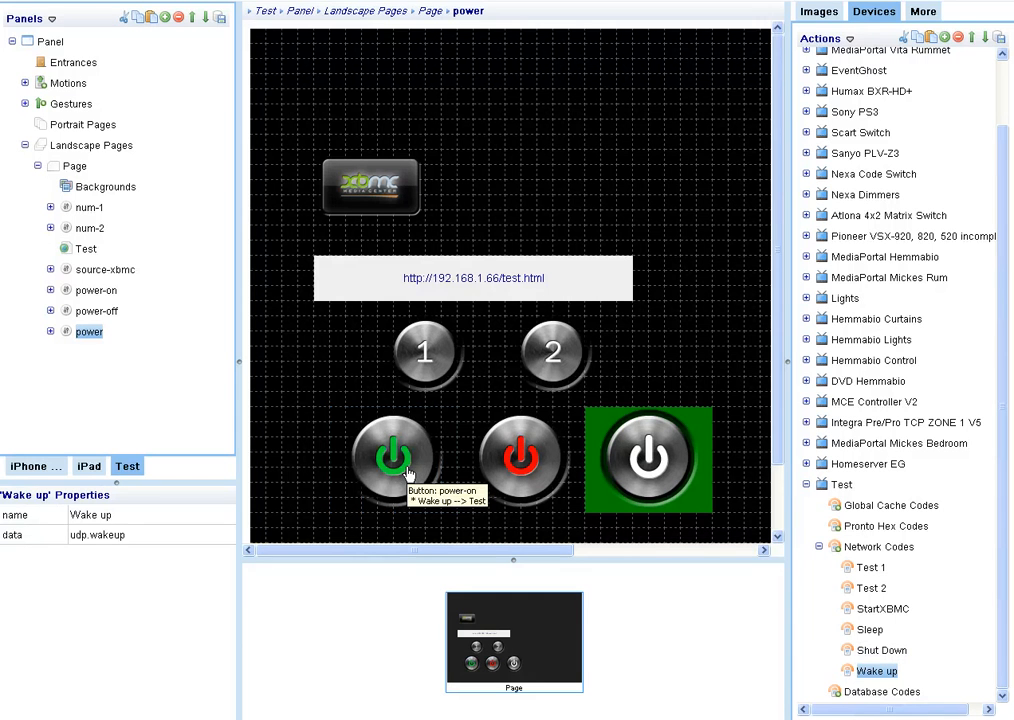
pyautogui.moveTo(440, 475)
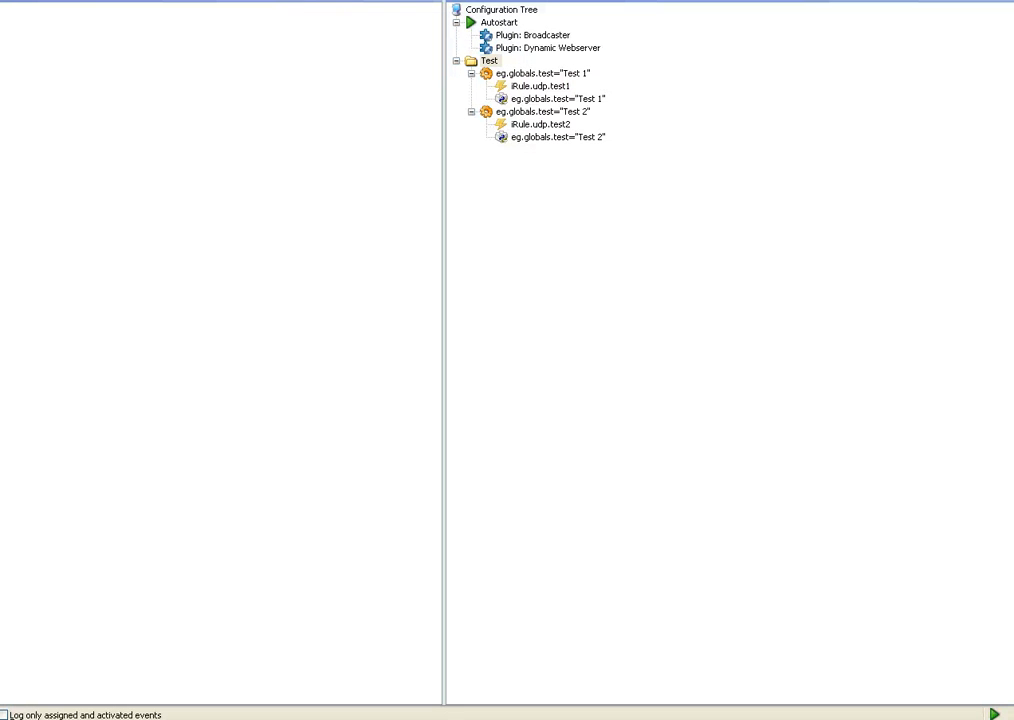
# Enable 'Autostart EventGhost on system startup' in the Options and confirm.
pyautogui.click(15, 2)
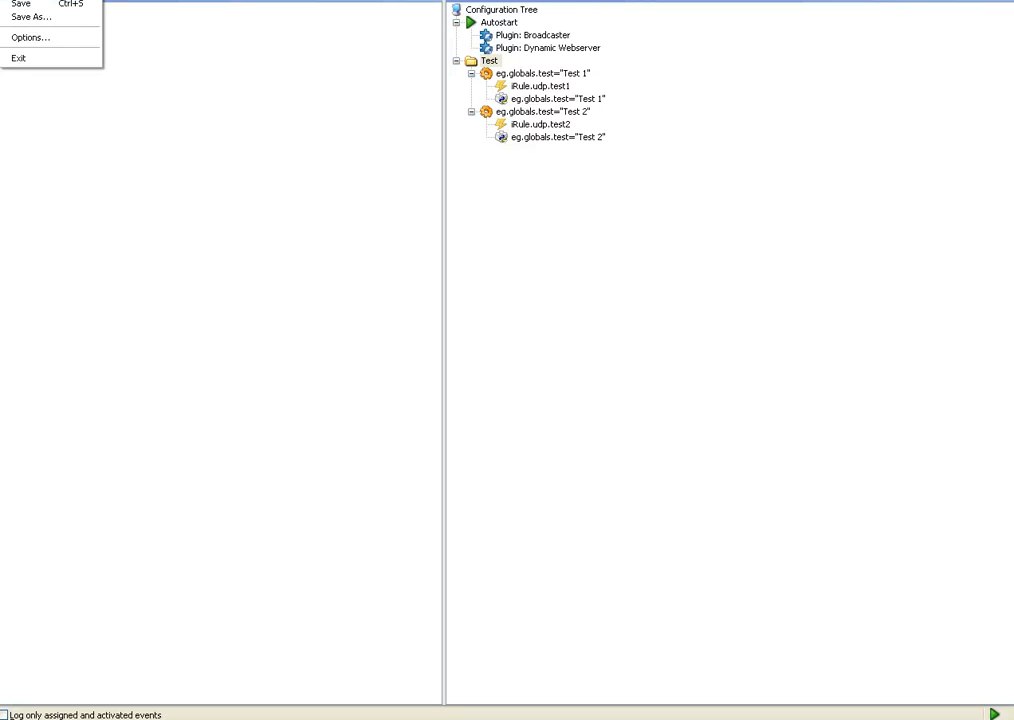
pyautogui.click(31, 38)
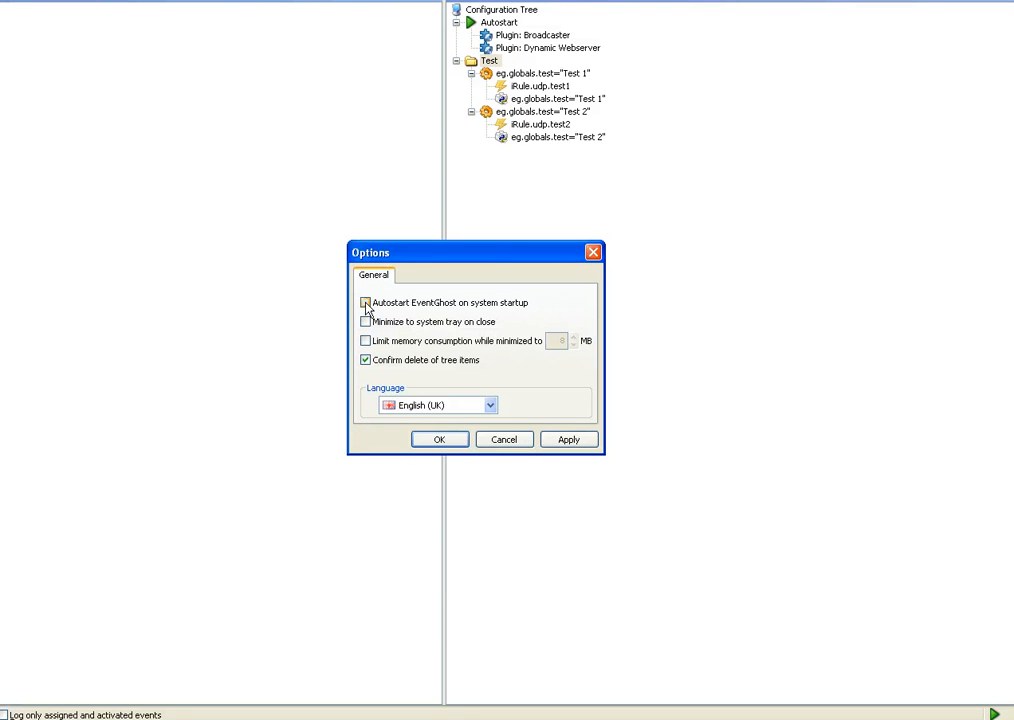
pyautogui.click(365, 302)
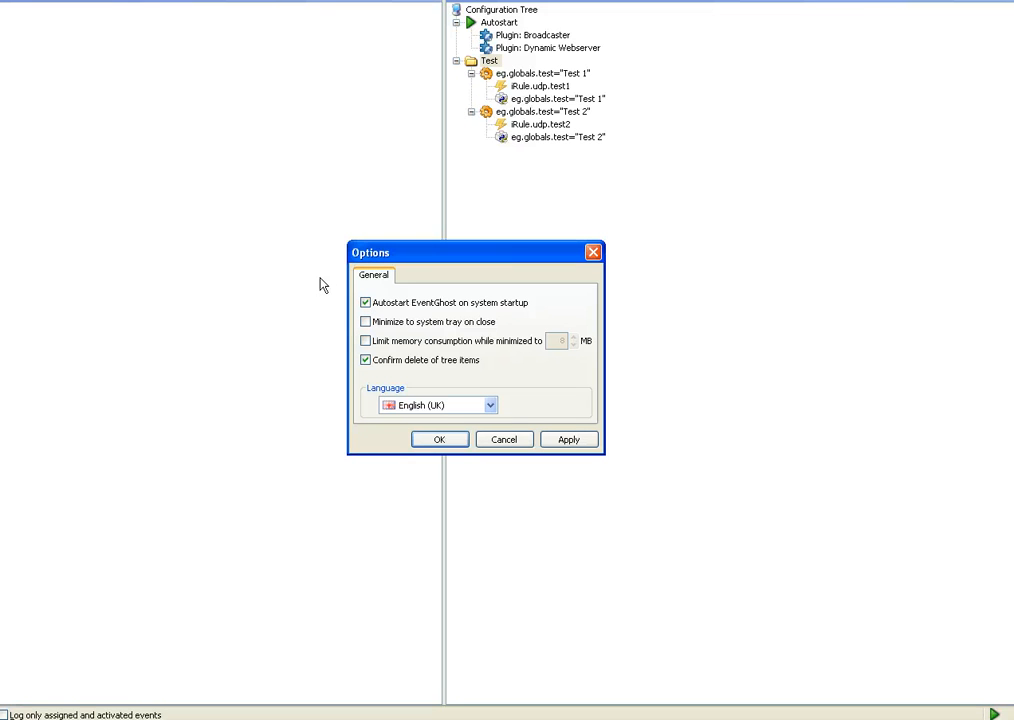
pyautogui.moveTo(430, 328)
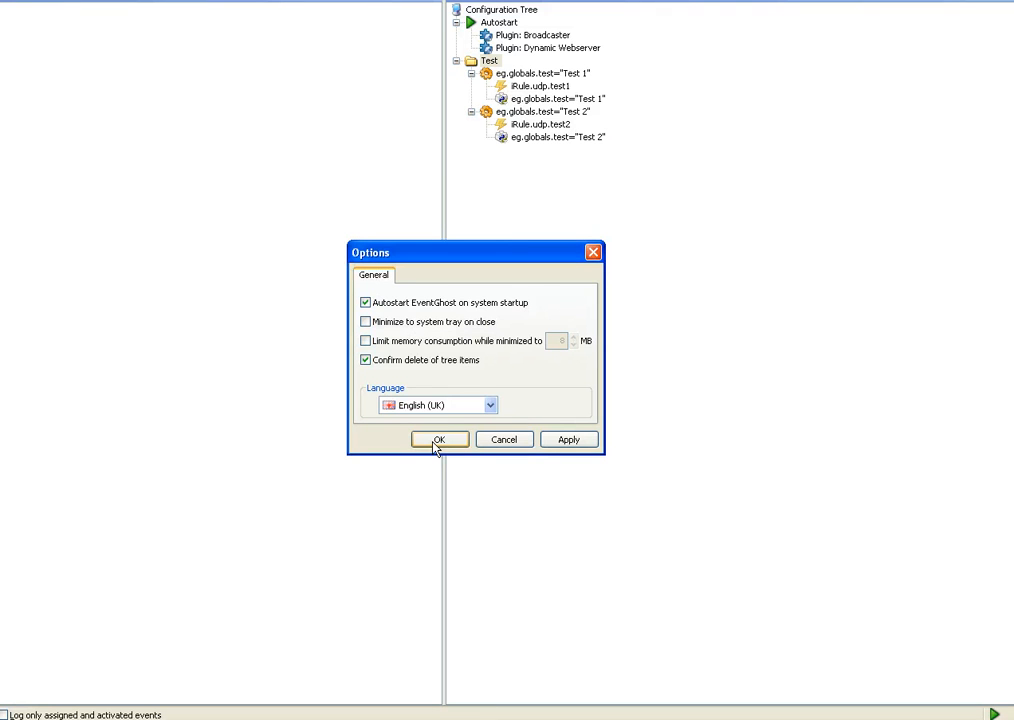
pyautogui.click(439, 440)
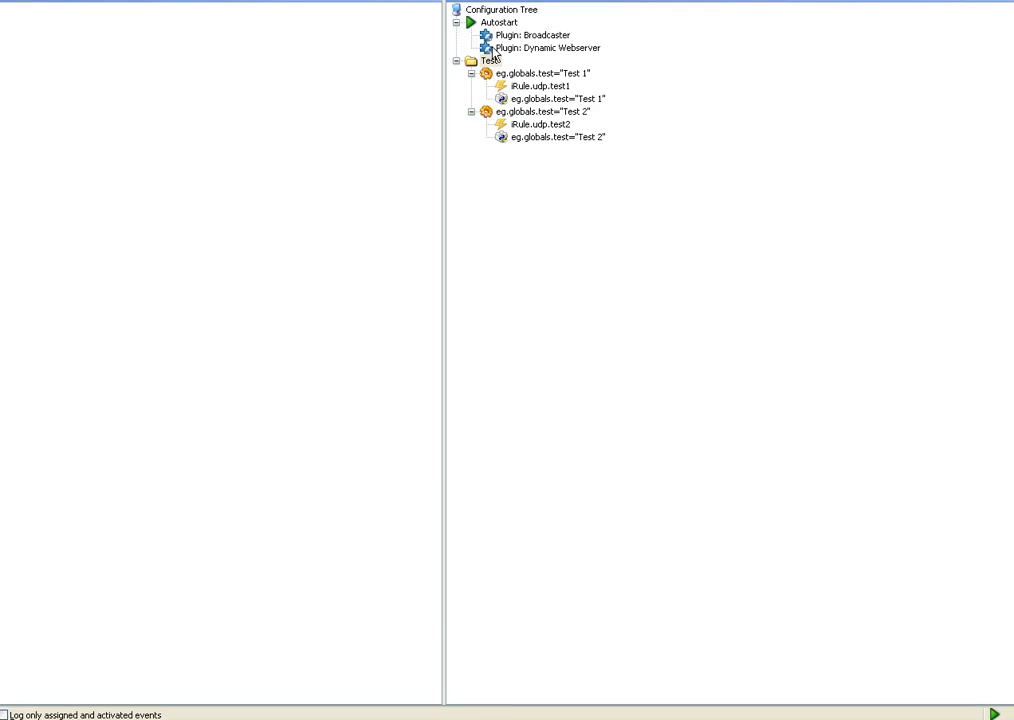
pyautogui.moveTo(472, 28)
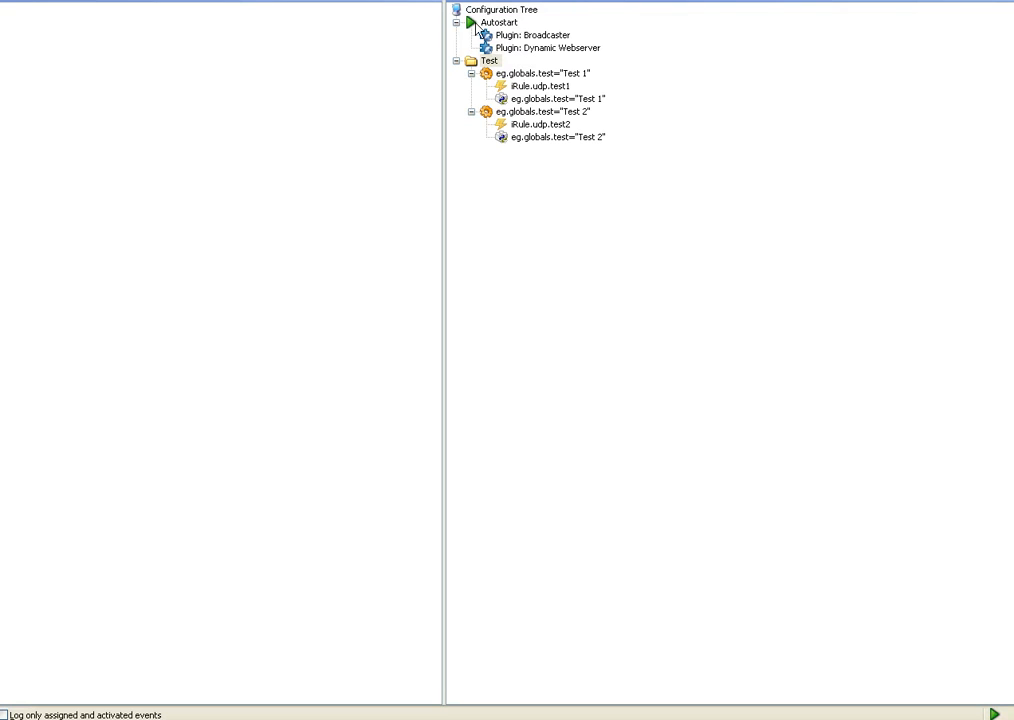
# Add a Python Command action to the Autostart group.
pyautogui.click(501, 22)
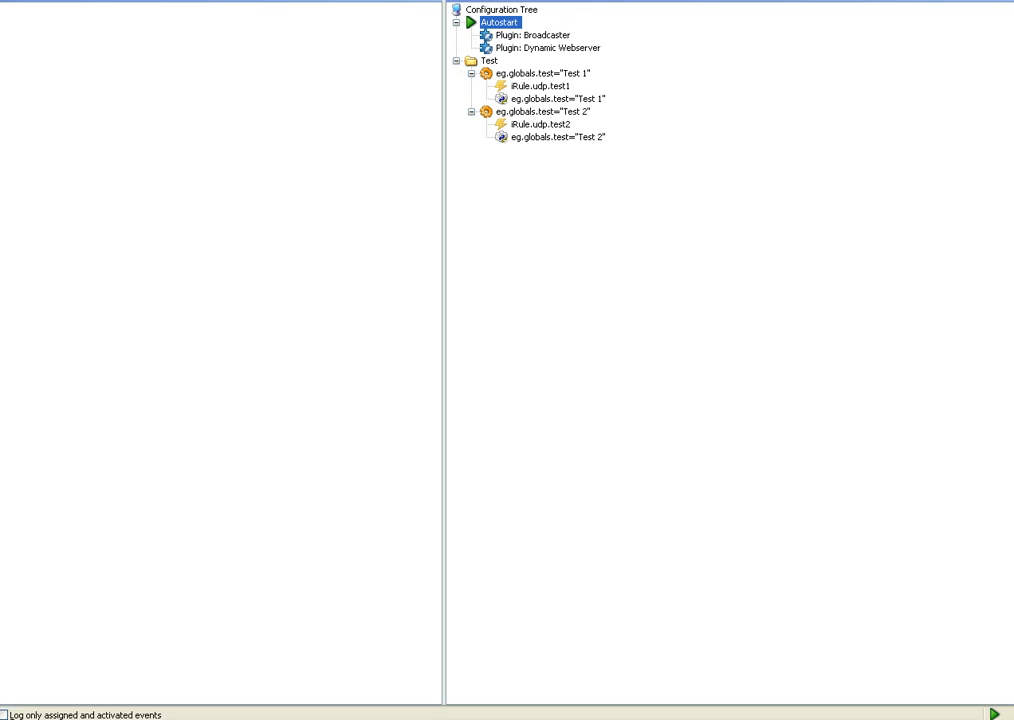
pyautogui.rightClick(495, 22)
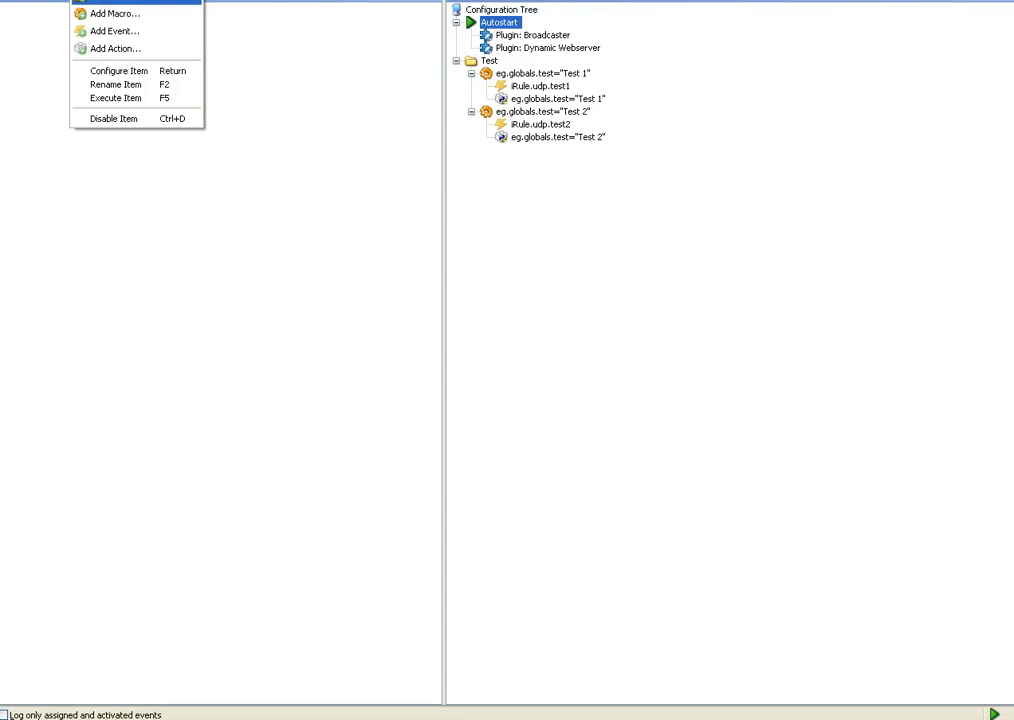
pyautogui.moveTo(116, 52)
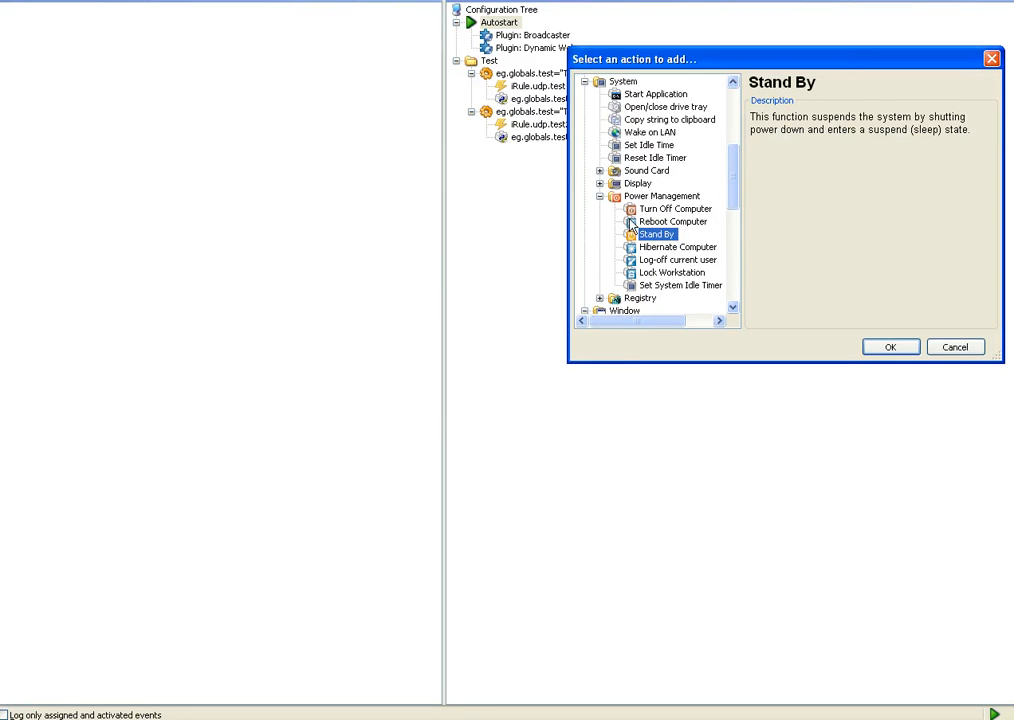
pyautogui.moveTo(738, 100)
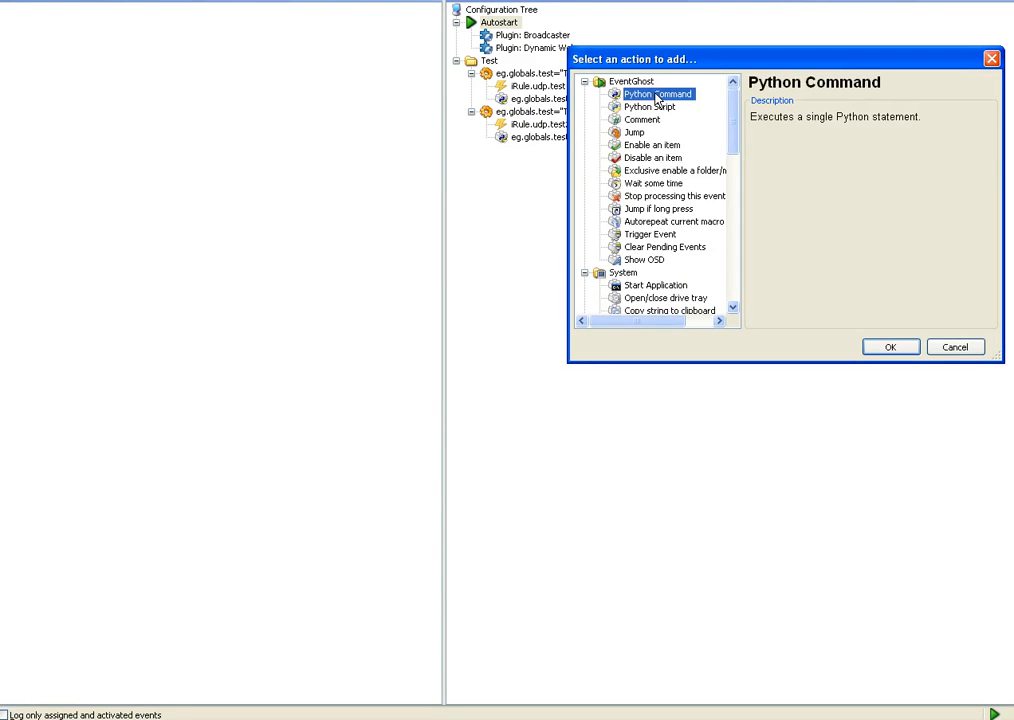
pyautogui.click(886, 347)
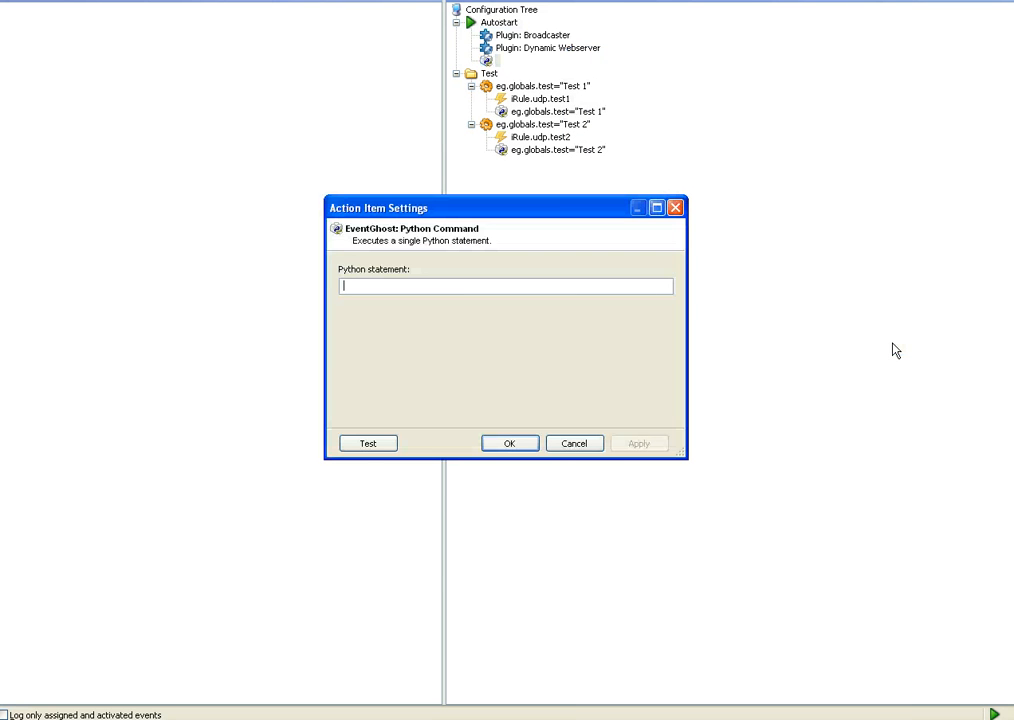
# Enter the statement eg.globals.test="Revo 2 is running" and save the Python Command.
pyautogui.write('eg')
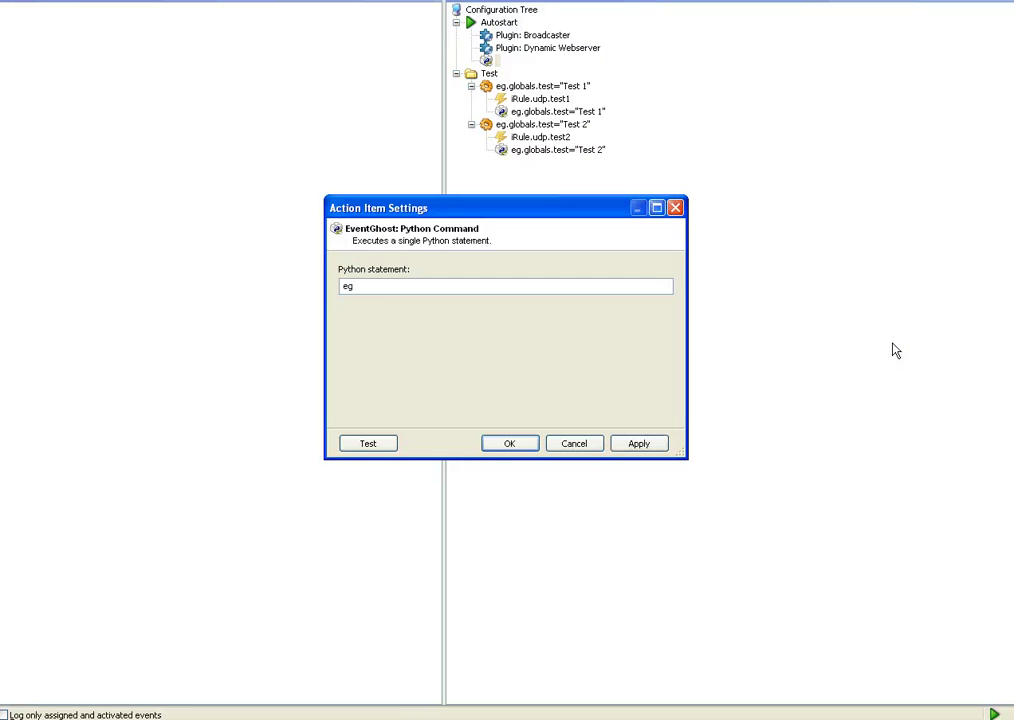
pyautogui.write('.globals.test="')
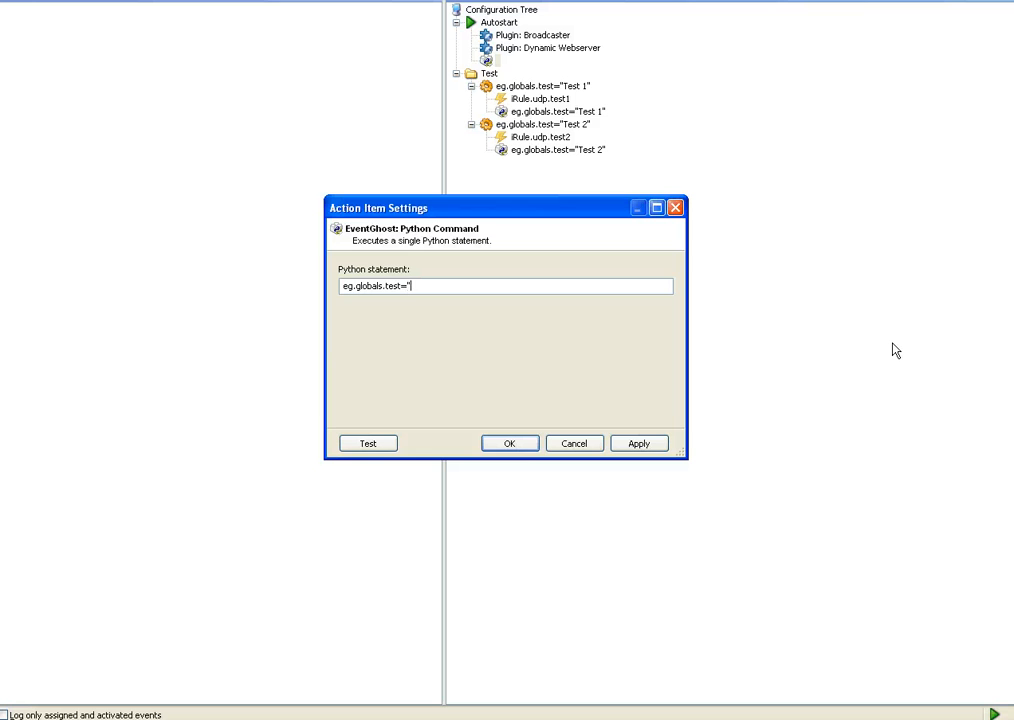
pyautogui.write('Revo 2 is')
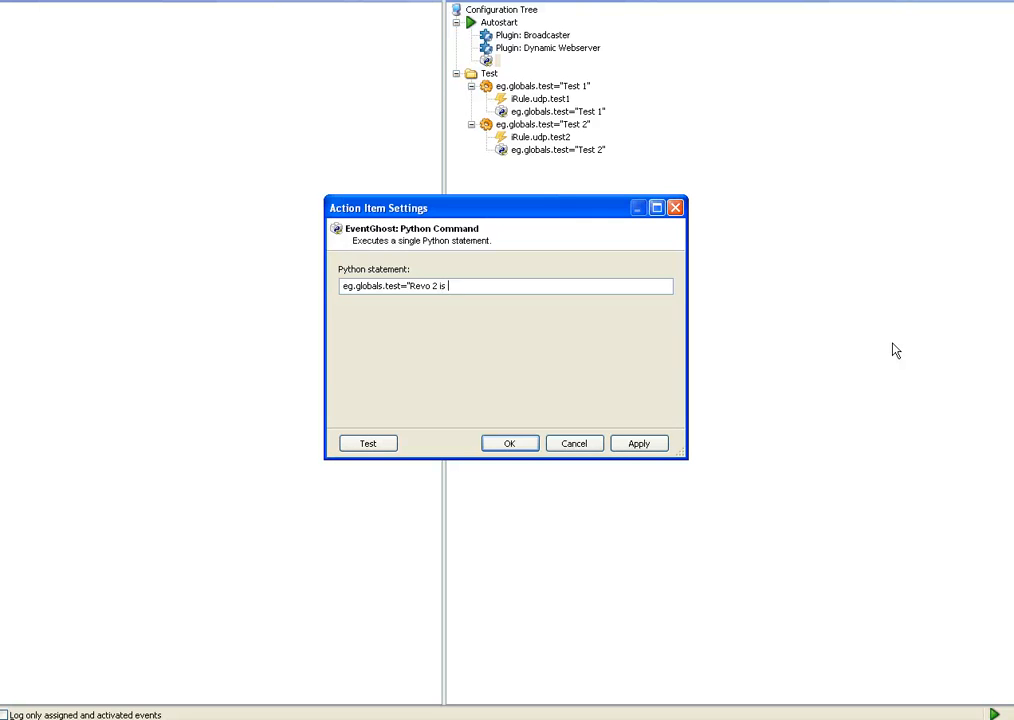
pyautogui.write('ru')
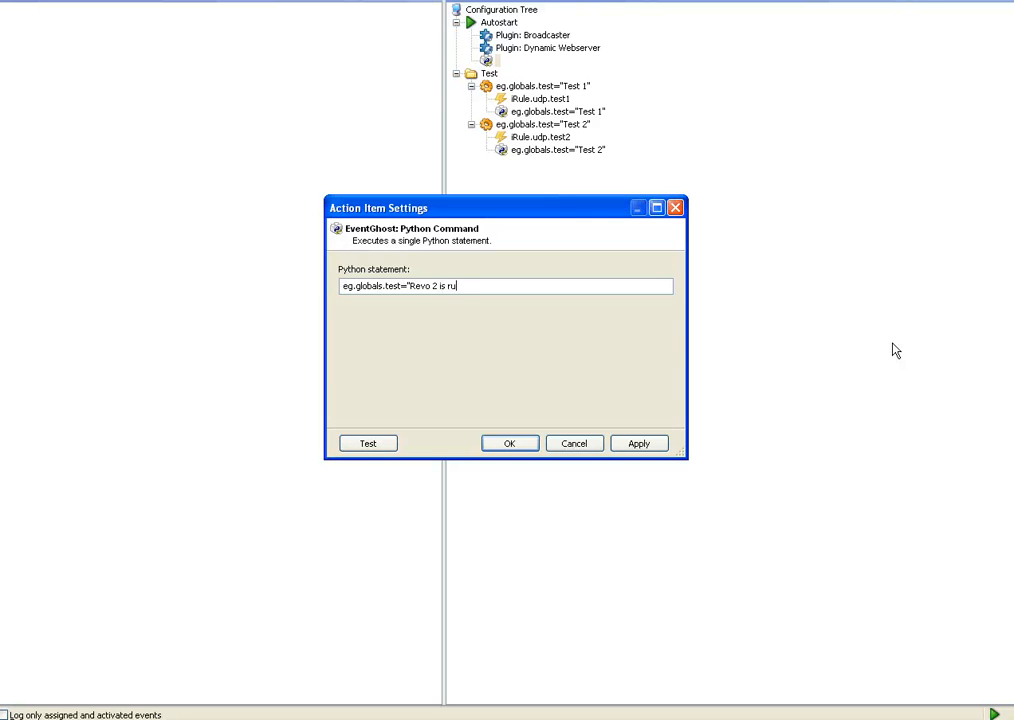
pyautogui.write('nning')
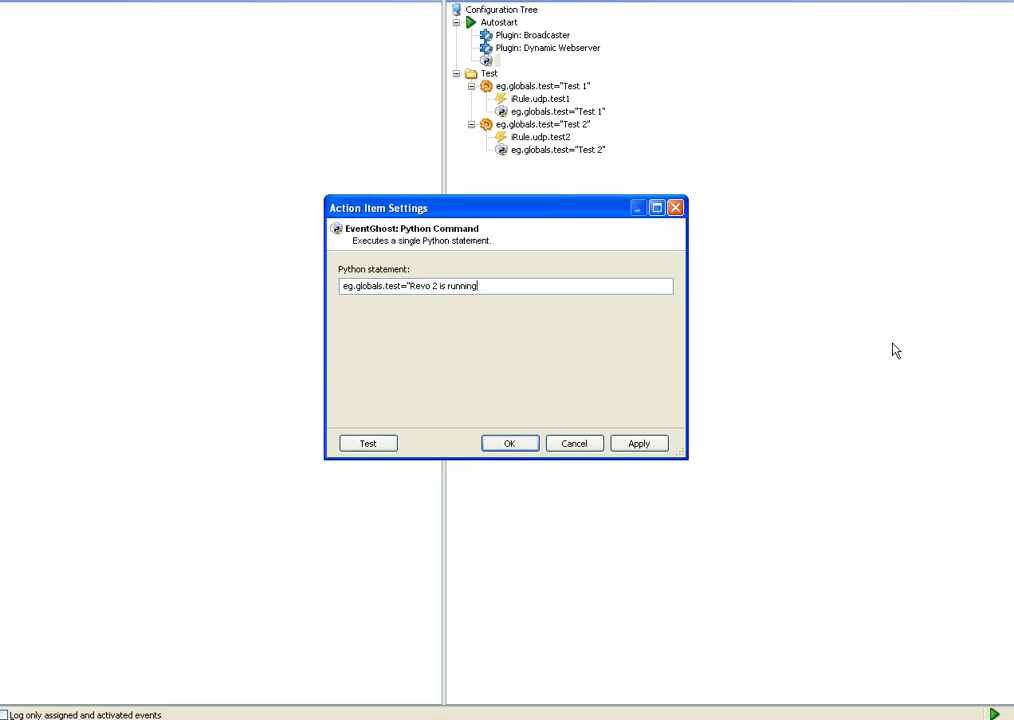
pyautogui.write('"')
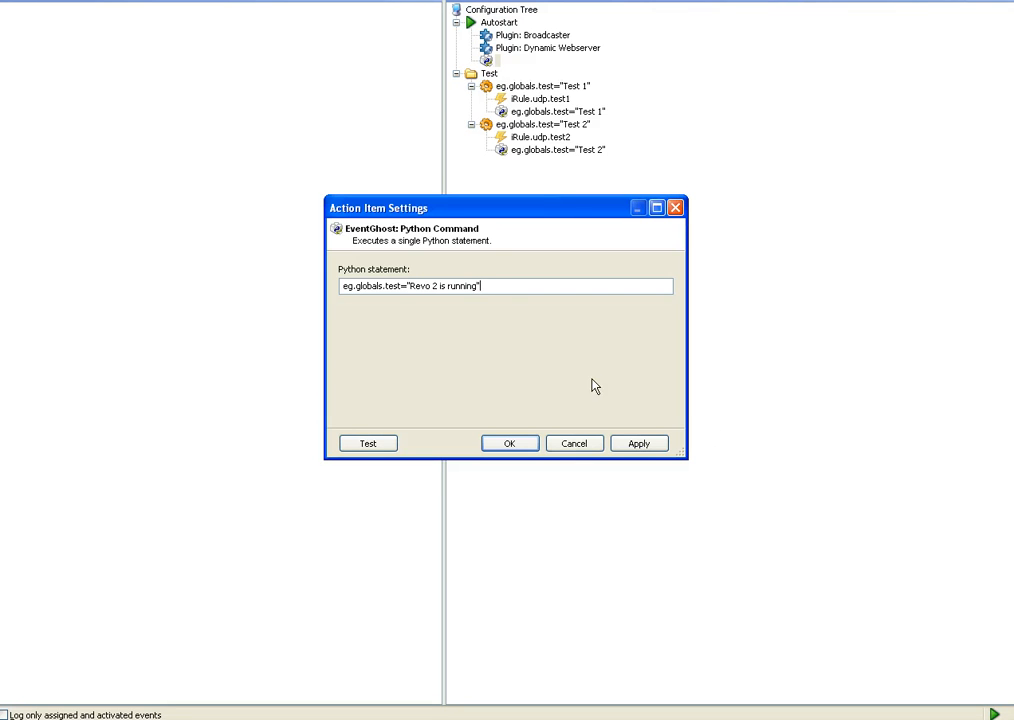
pyautogui.moveTo(481, 175)
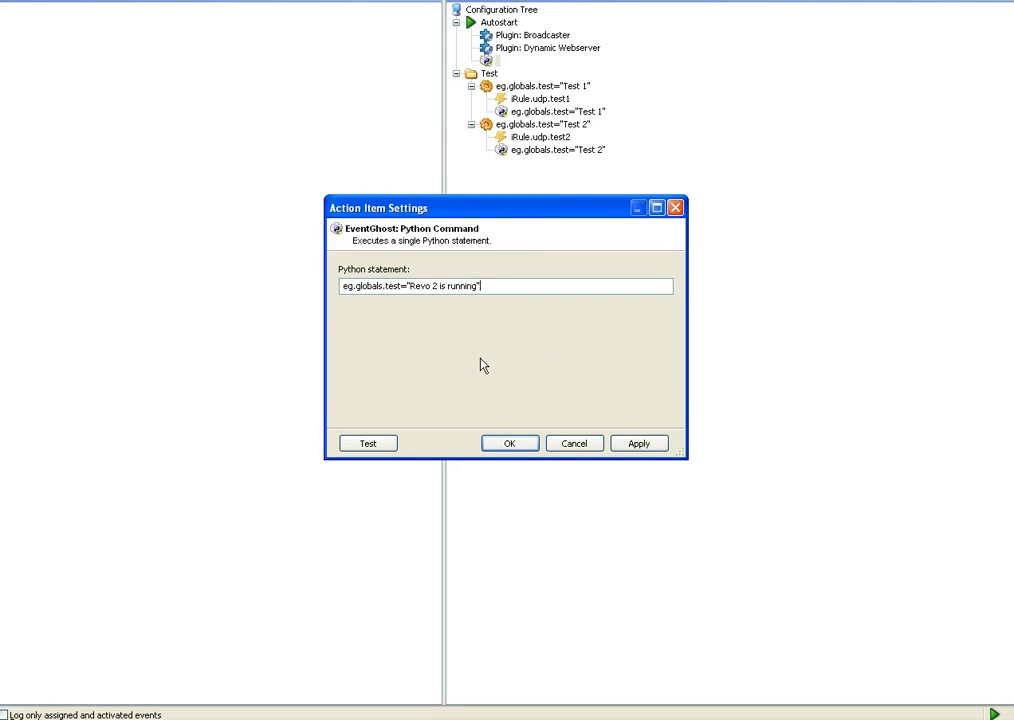
pyautogui.click(509, 443)
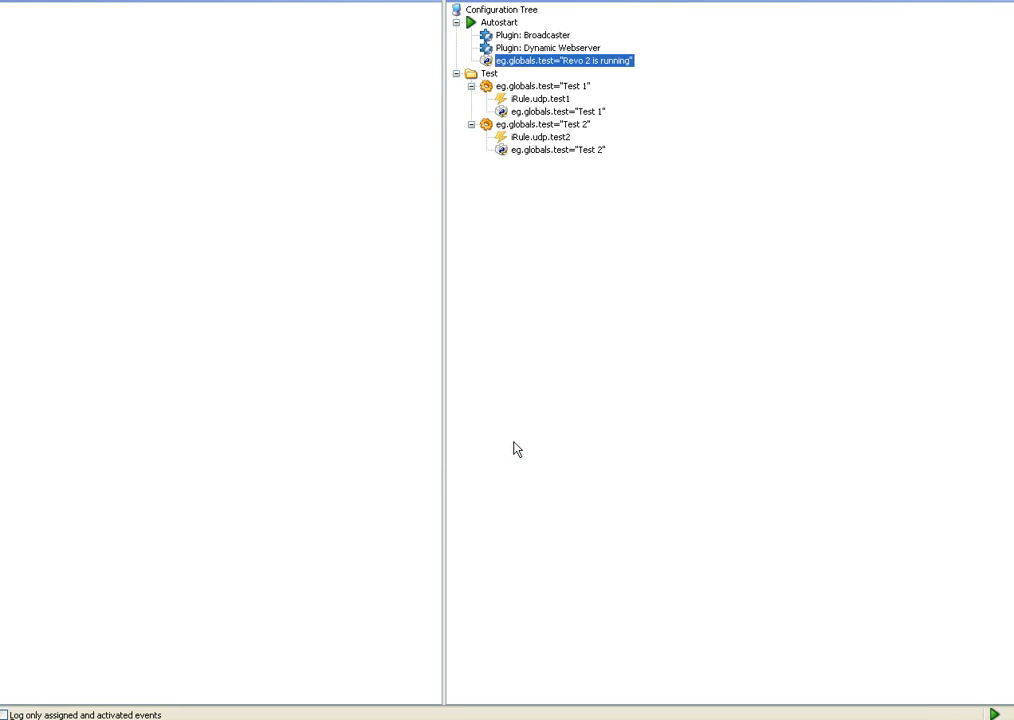
pyautogui.moveTo(520, 181)
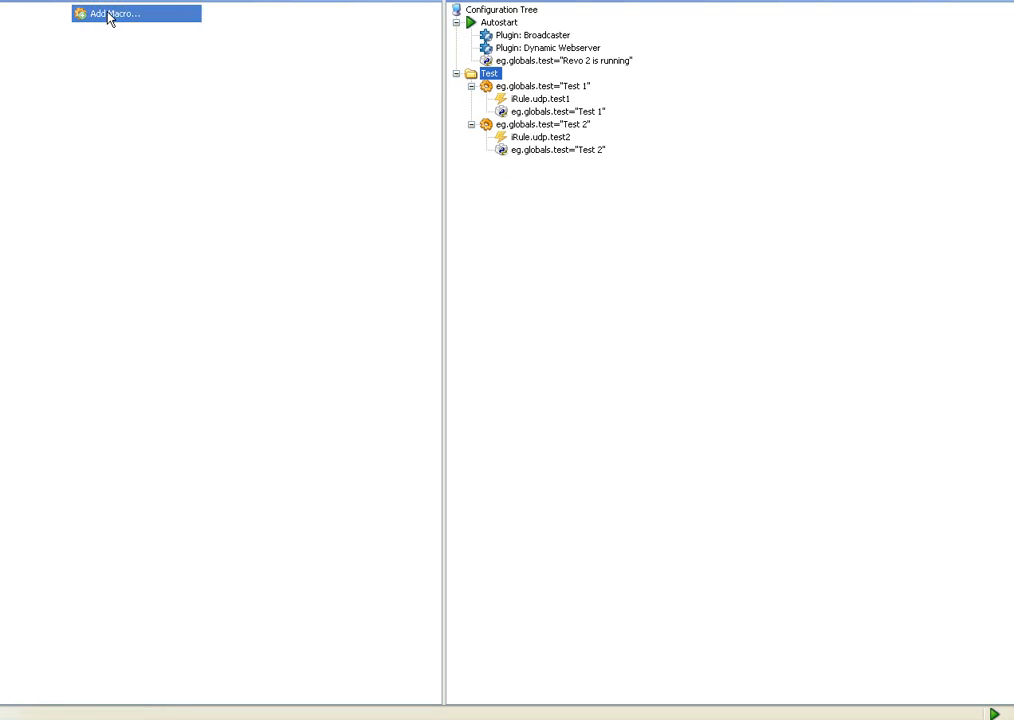
# Add a new macro with a Comment action to the Test folder.
pyautogui.click(108, 13)
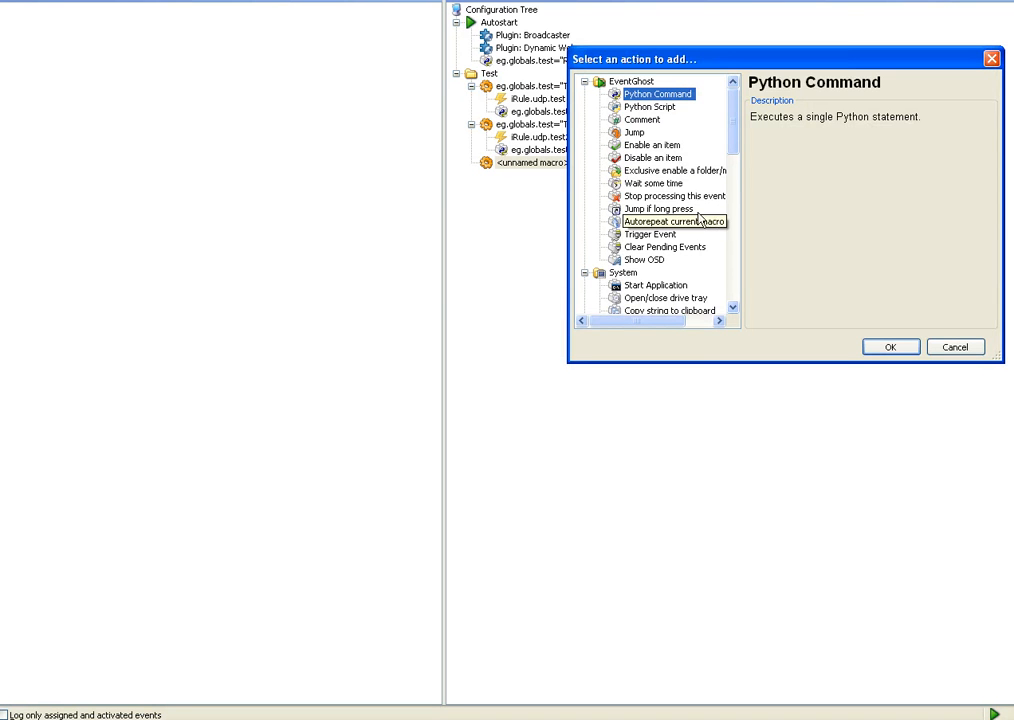
pyautogui.click(652, 119)
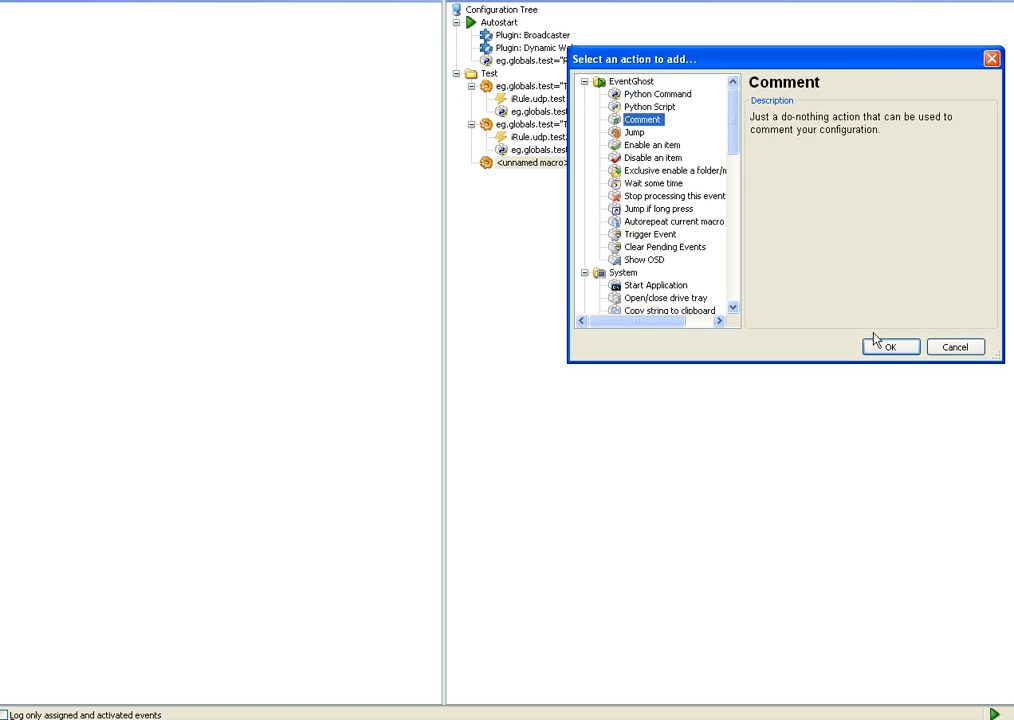
pyautogui.click(890, 347)
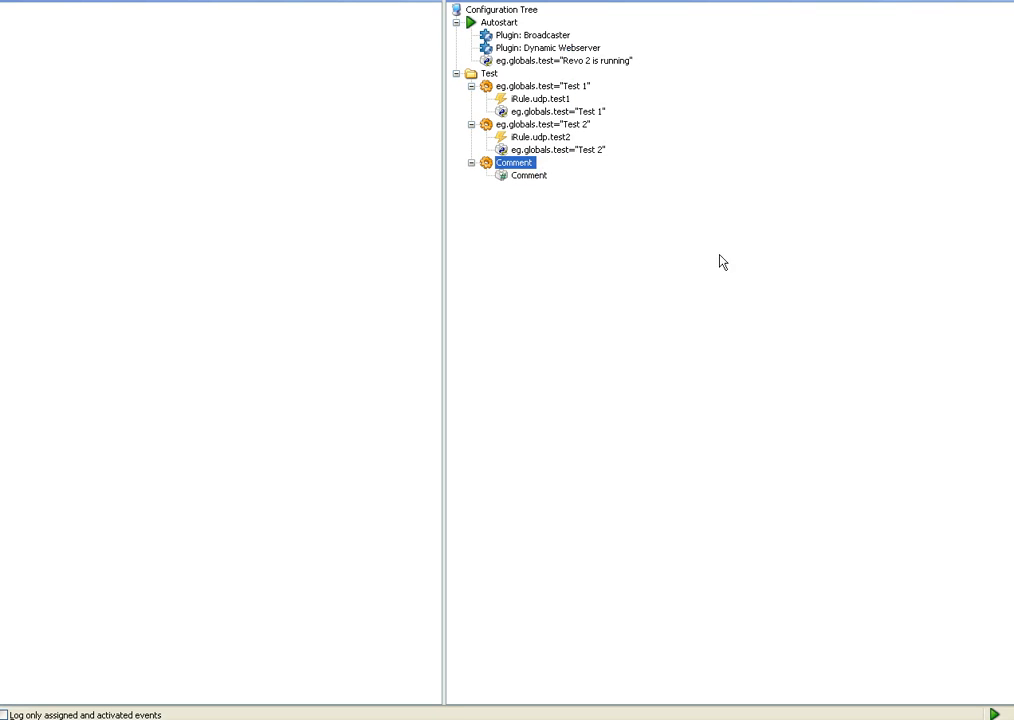
pyautogui.moveTo(496, 189)
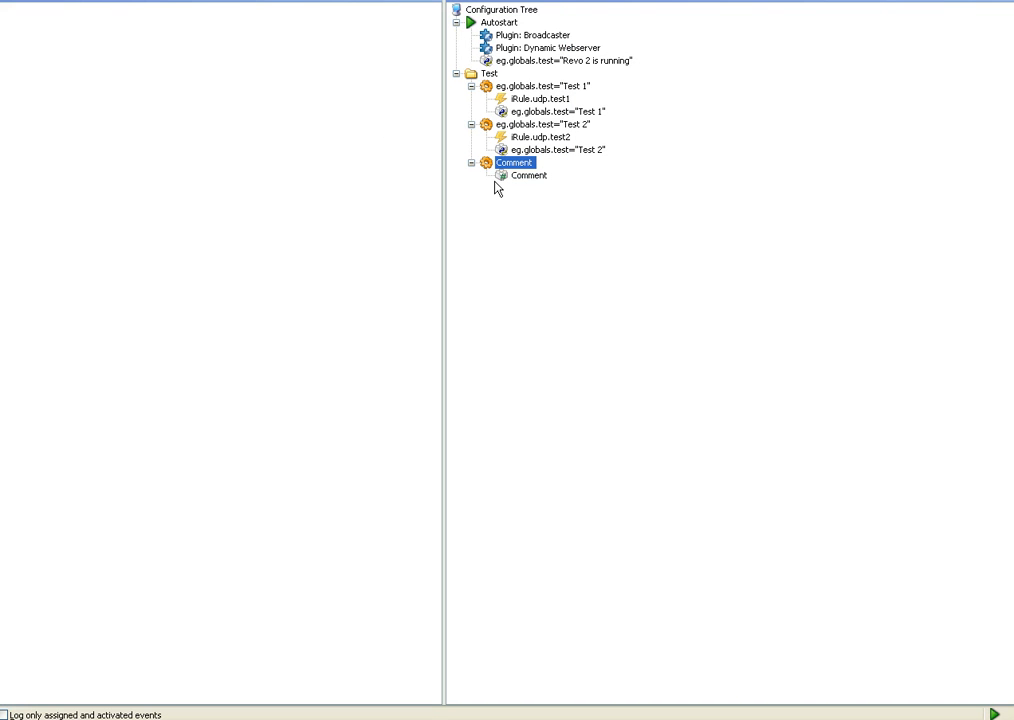
# Rename the new macro to 'Sleep' and start adding another macro.
pyautogui.doubleClick(511, 162)
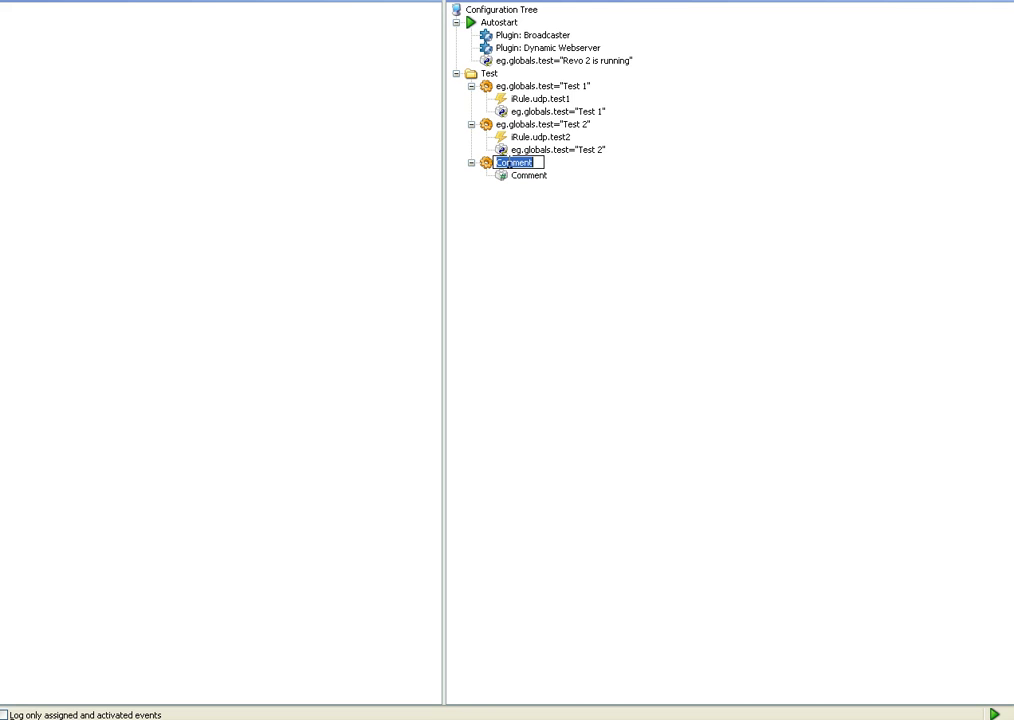
pyautogui.write('S')
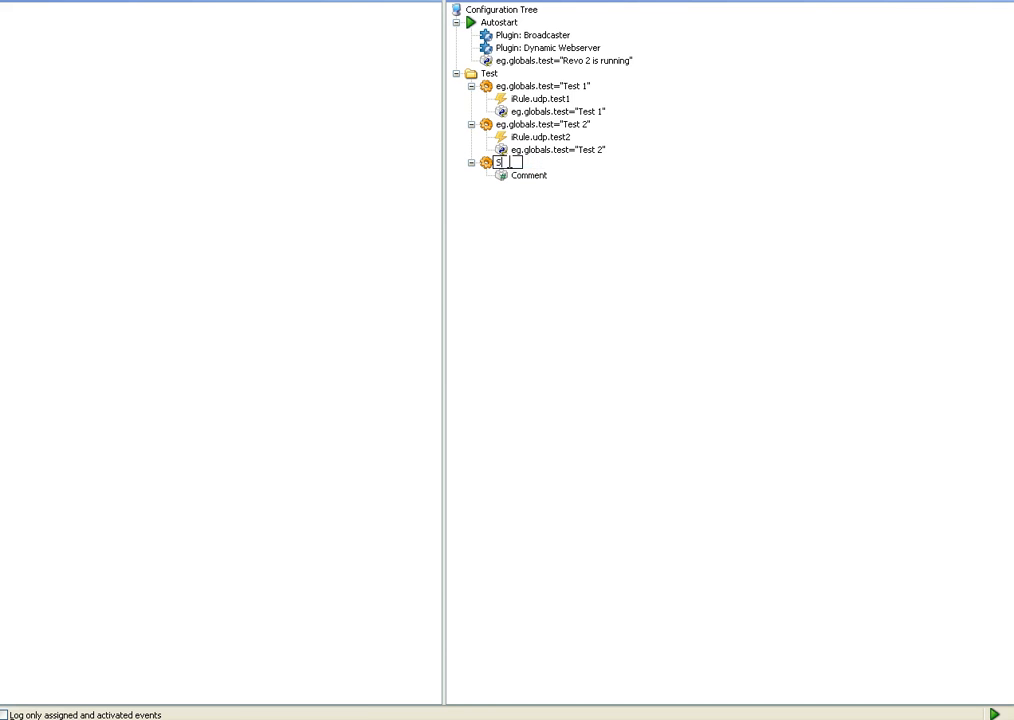
pyautogui.write('Sleep')
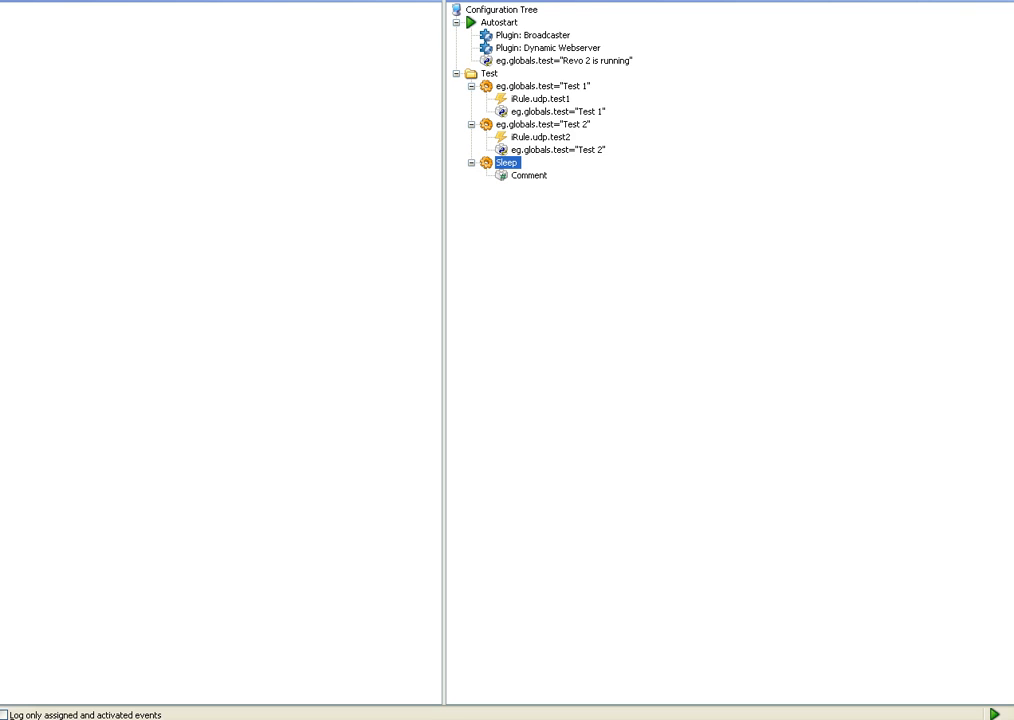
pyautogui.rightClick(503, 162)
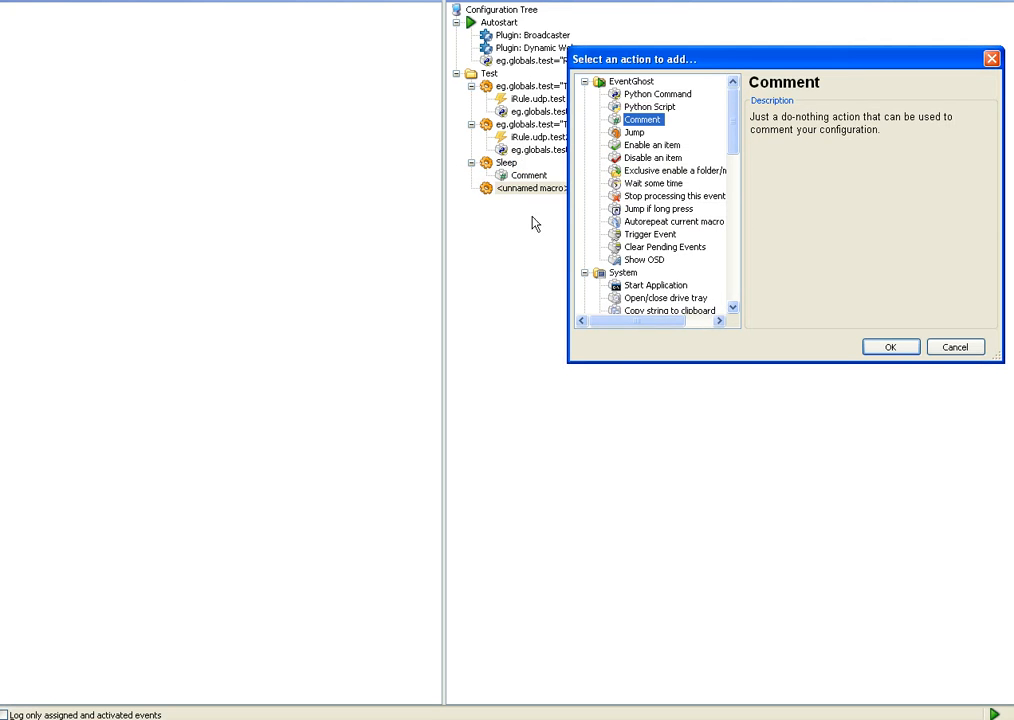
pyautogui.moveTo(237, 47)
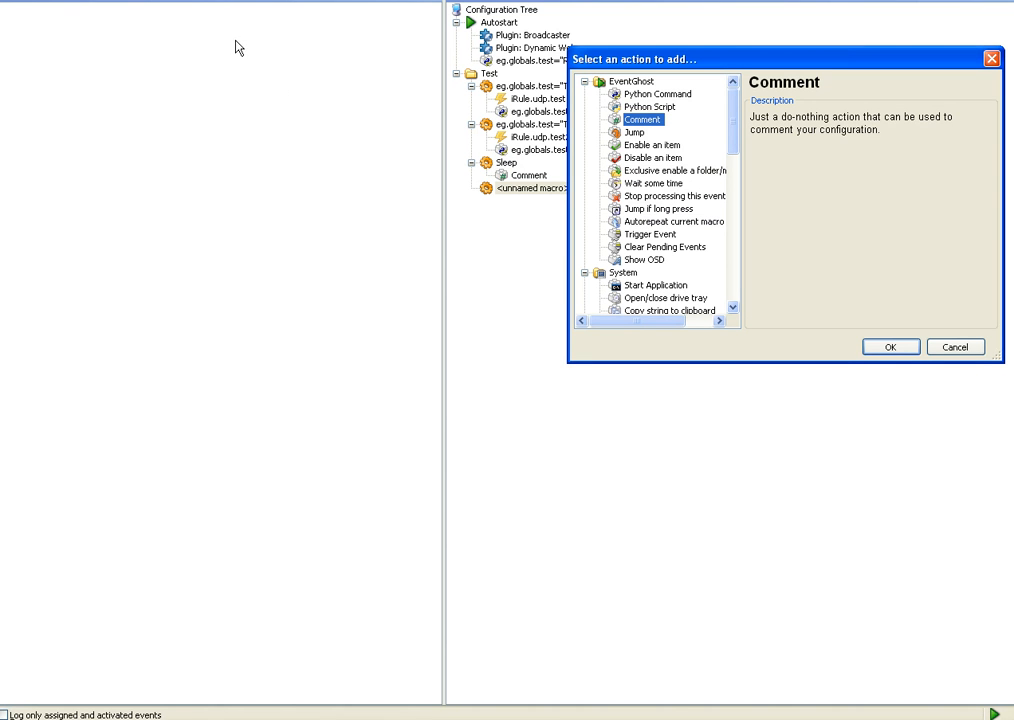
pyautogui.moveTo(88, 17)
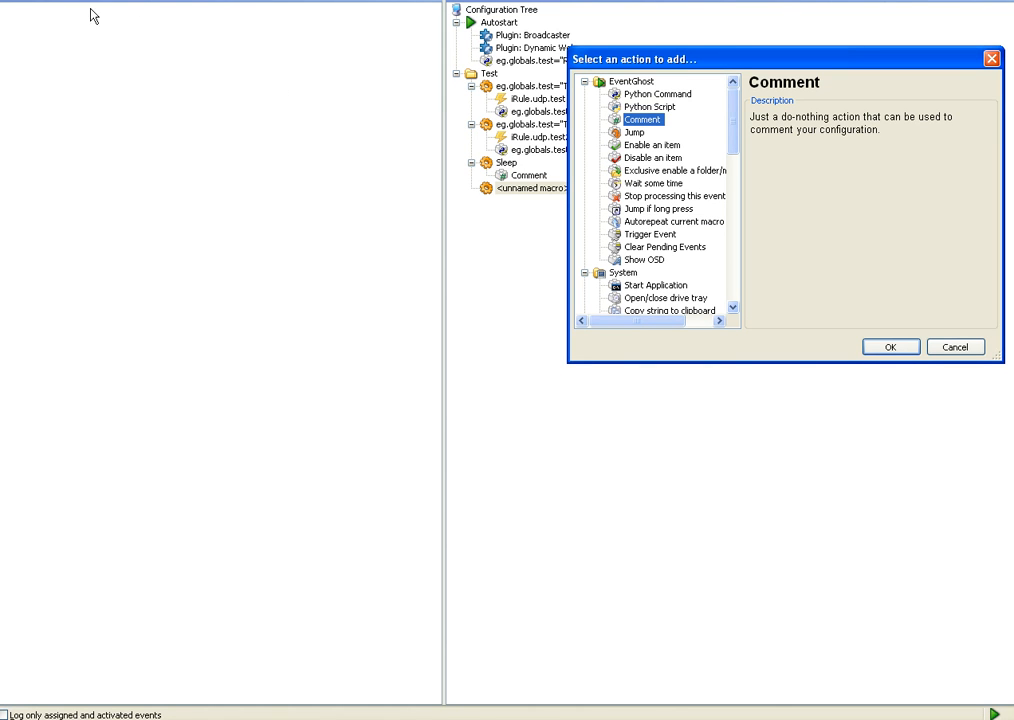